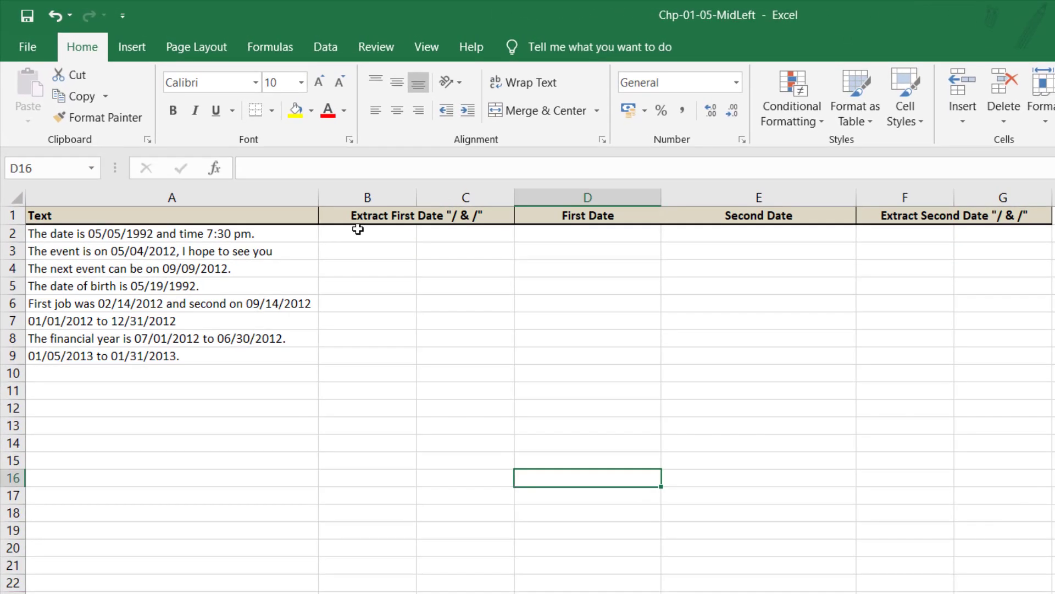
{"action": "mouse_move", "coordinate": [115, 233]}
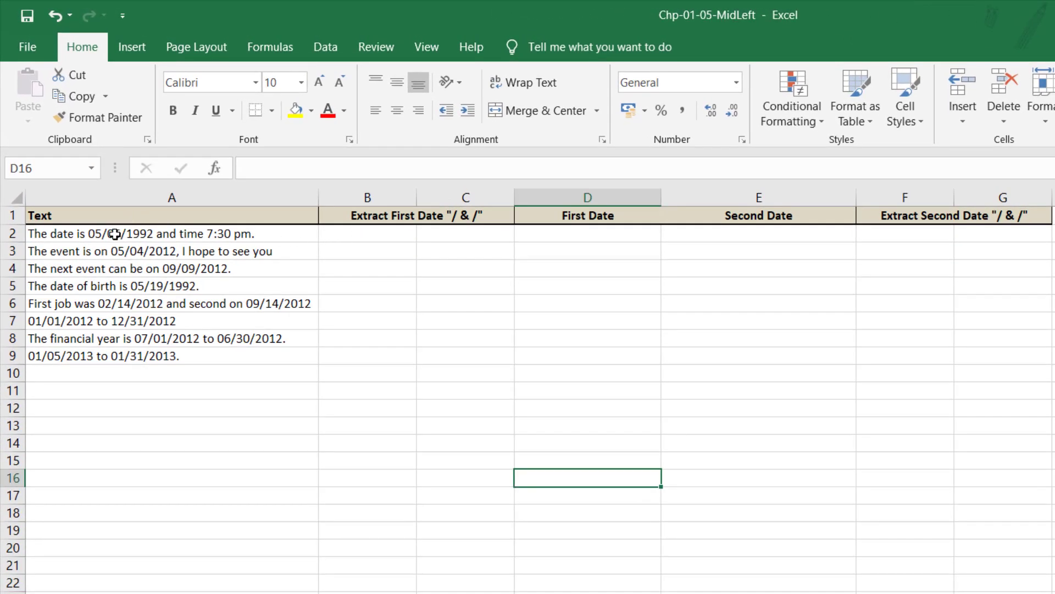
- Review the five sample sentences in column A that contain dates and date ranges
{"action": "left_click", "coordinate": [134, 233]}
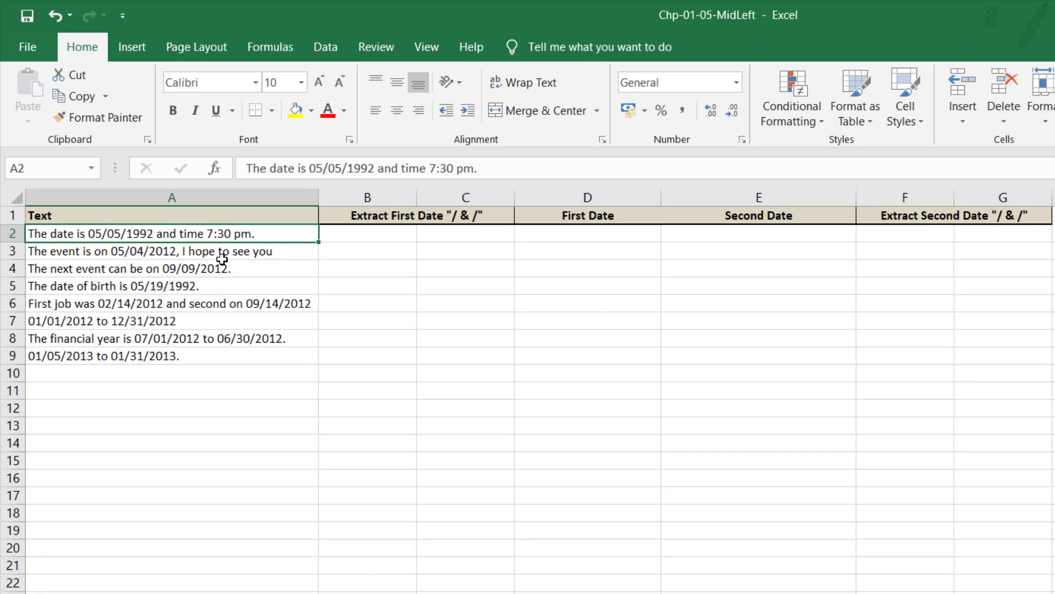
{"action": "left_click", "coordinate": [172, 250]}
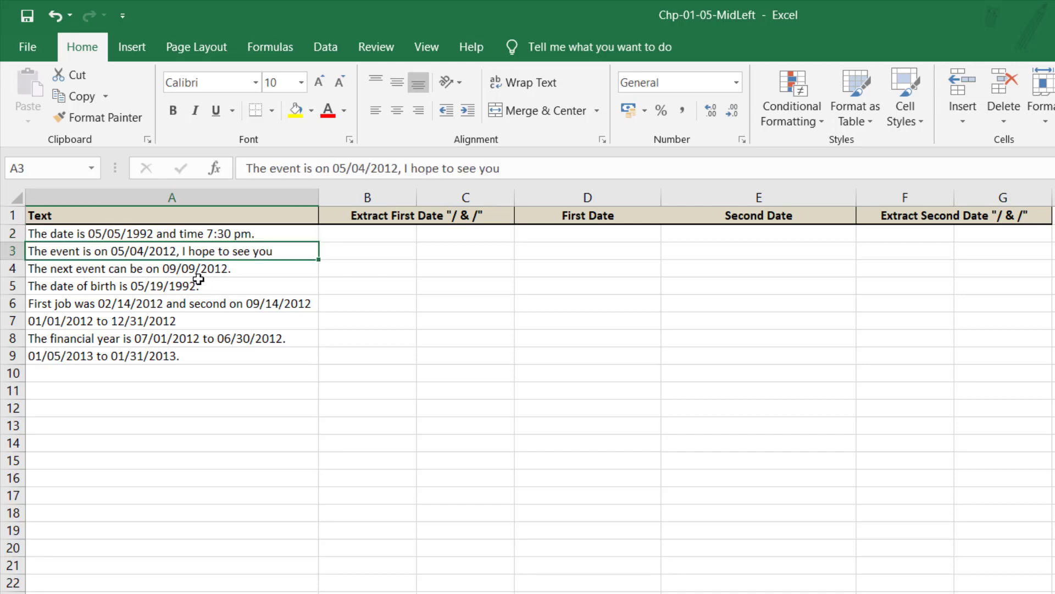
{"action": "left_click", "coordinate": [171, 286]}
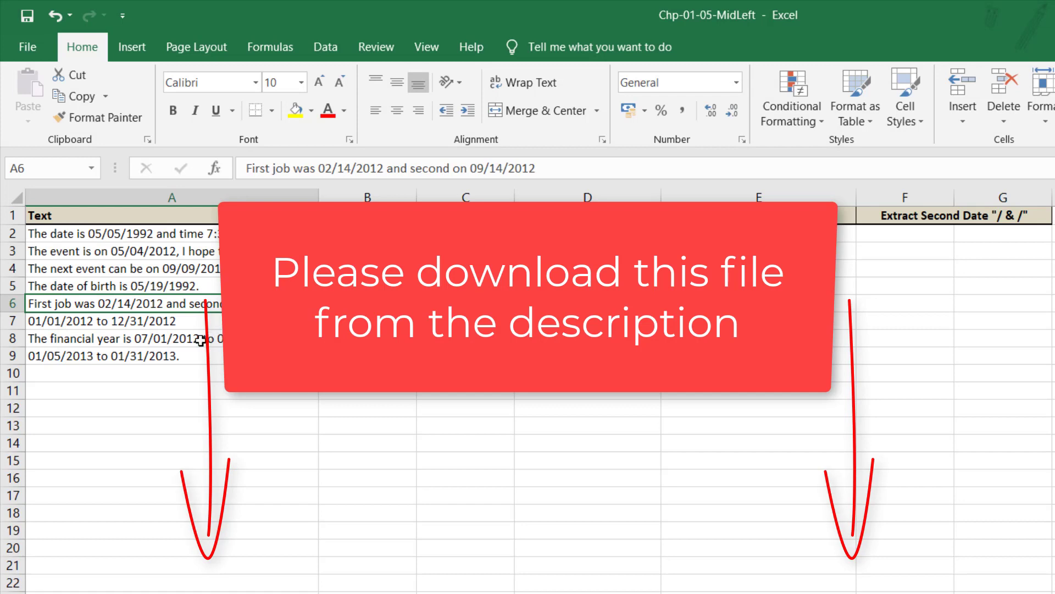
{"action": "left_click", "coordinate": [101, 320]}
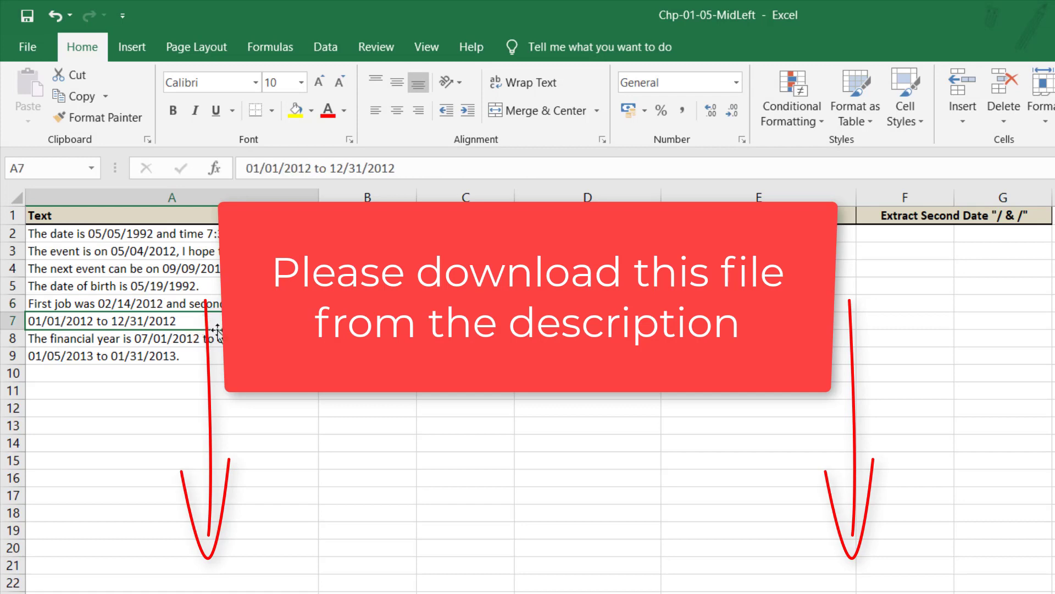
{"action": "left_click", "coordinate": [101, 355]}
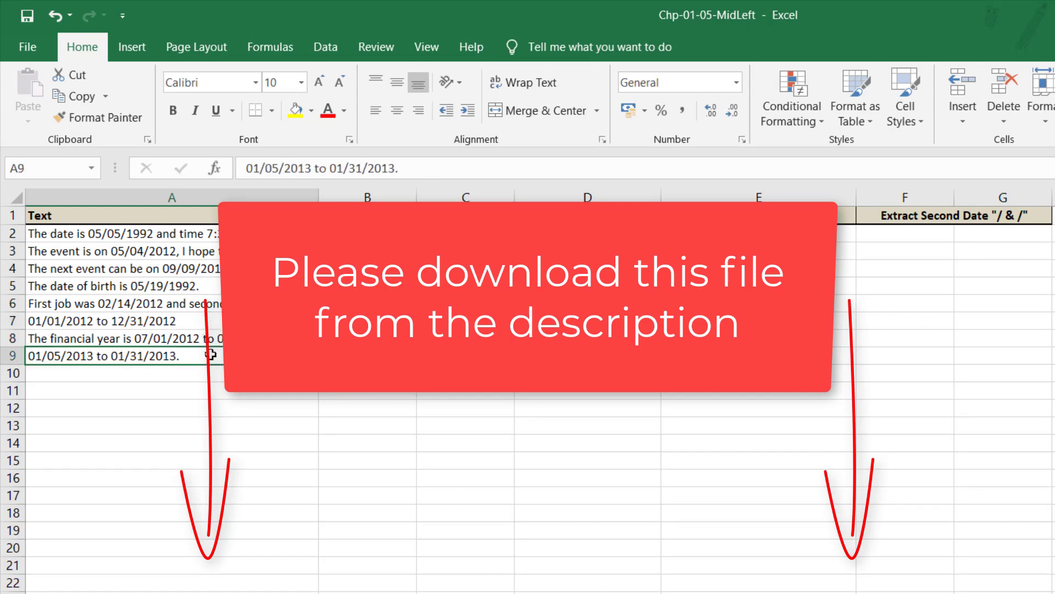
- Enter =FIND("/",A2) in B2 so it returns the first slash position, 15
{"action": "left_click", "coordinate": [367, 233]}
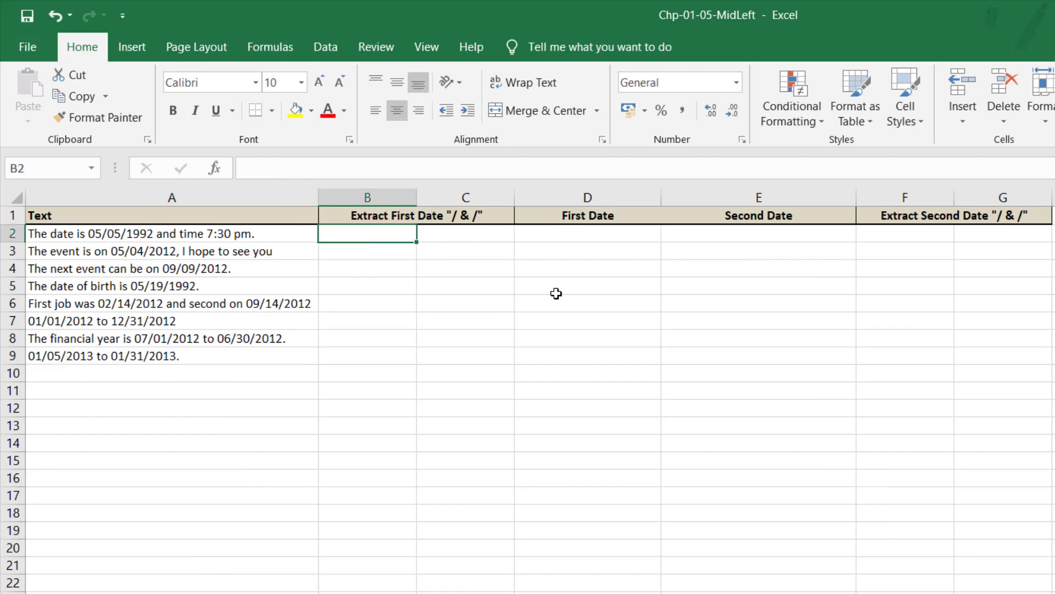
{"action": "type", "text": "="}
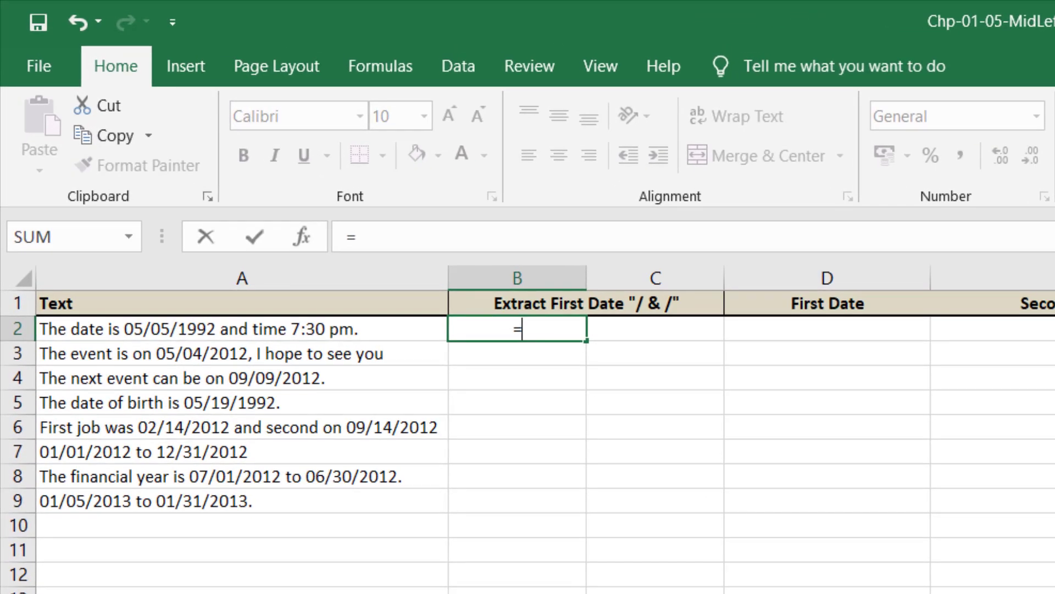
{"action": "type", "text": "FIND("}
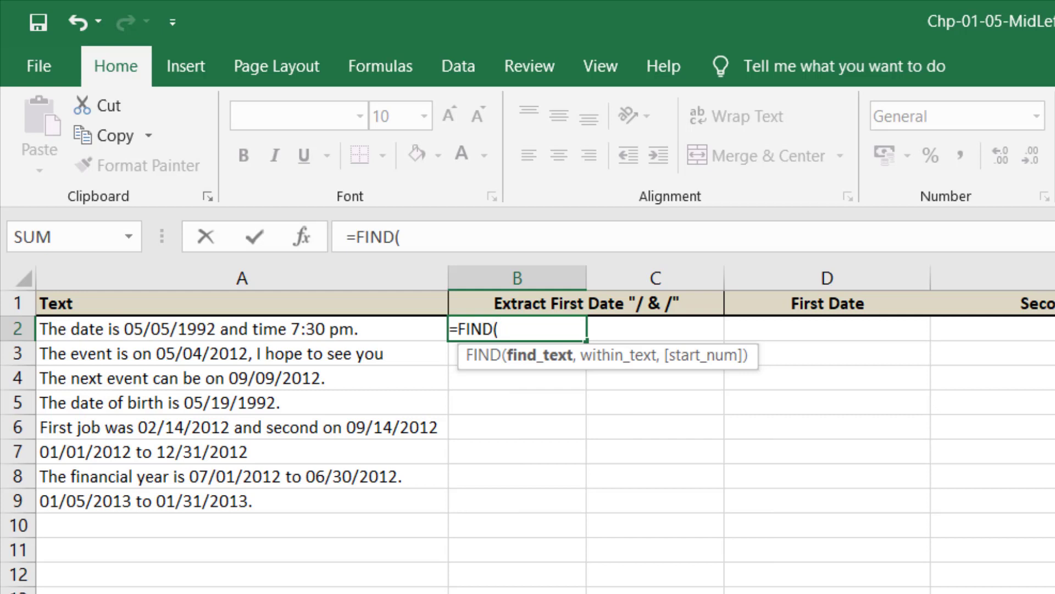
{"action": "type", "text": "\"/"}
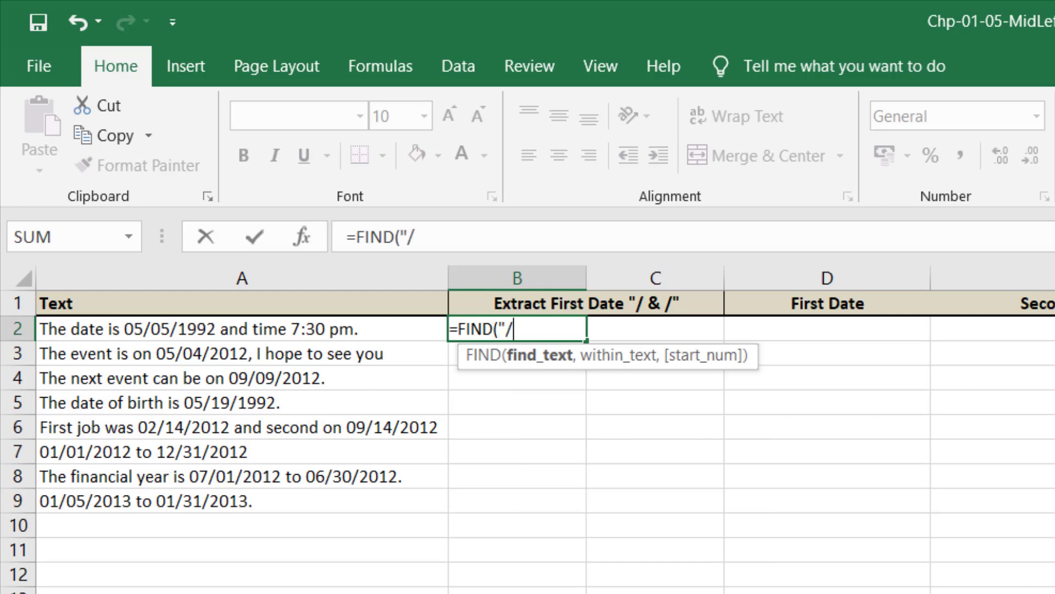
{"action": "type", "text": "\""}
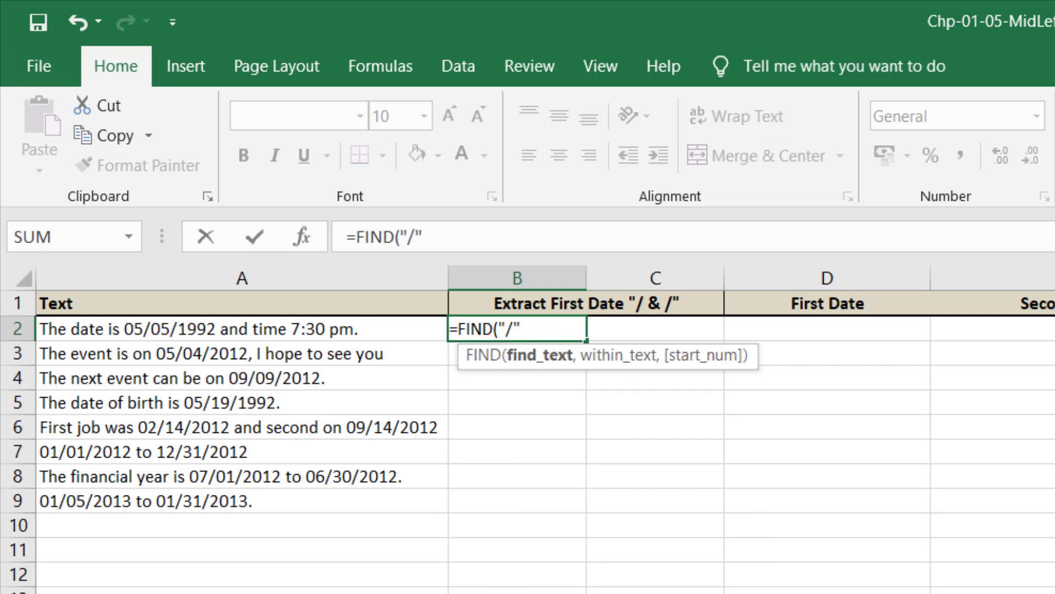
{"action": "type", "text": ","}
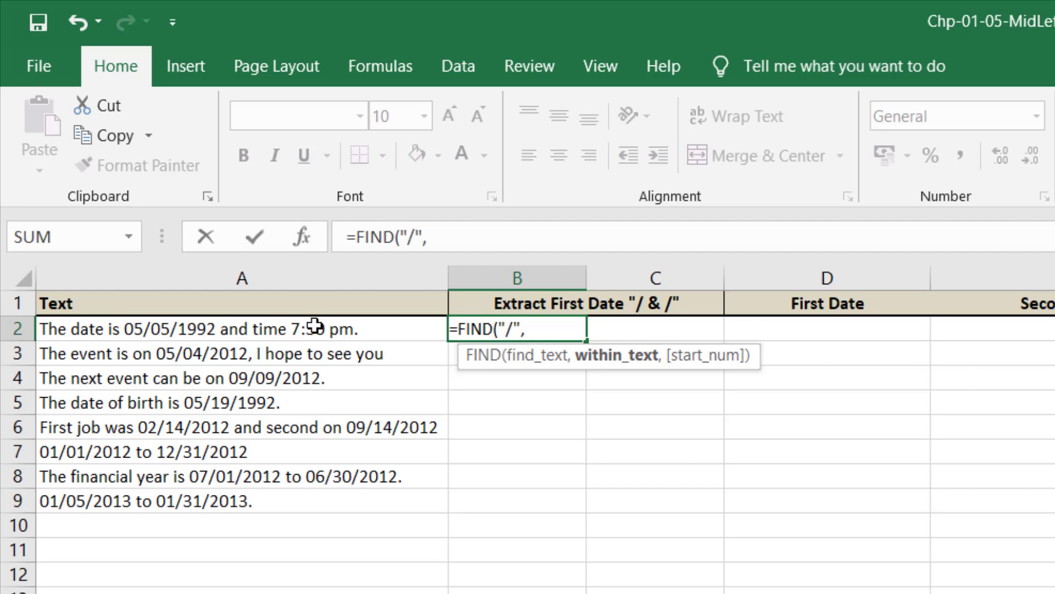
{"action": "key", "text": "Return"}
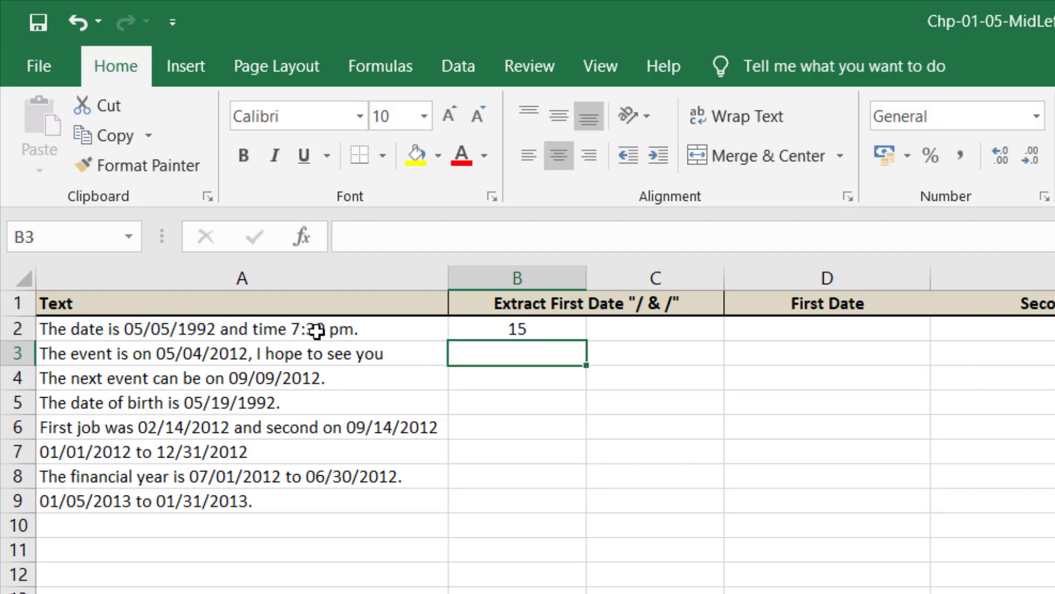
{"action": "mouse_move", "coordinate": [637, 326]}
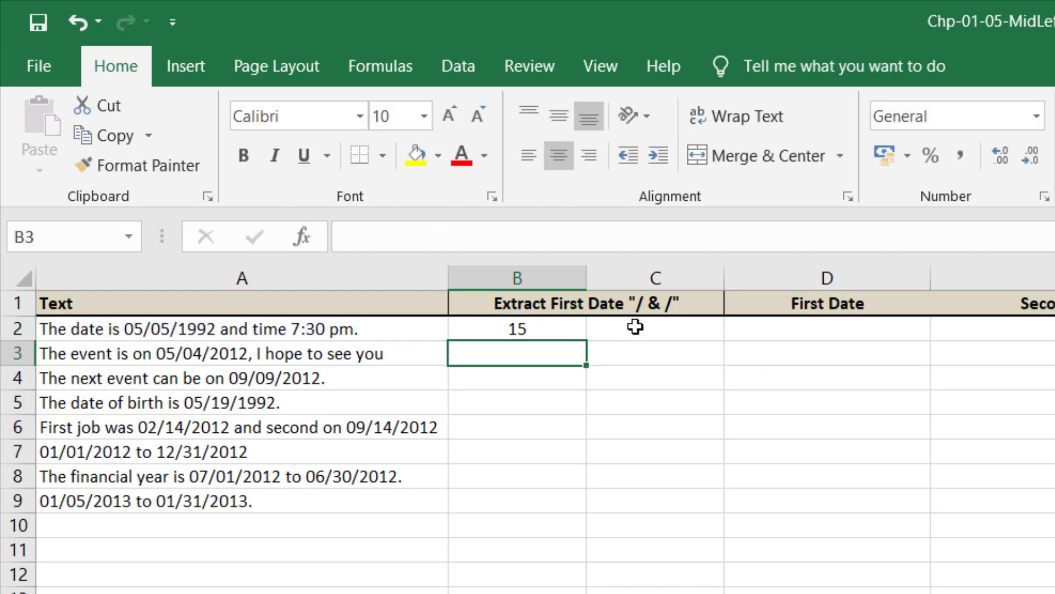
- Enter =FIND("/",A2,B2+1) in C2 and fill B2:C2 down to row 9 (e.g., 15 and 18)
{"action": "left_click", "coordinate": [653, 329]}
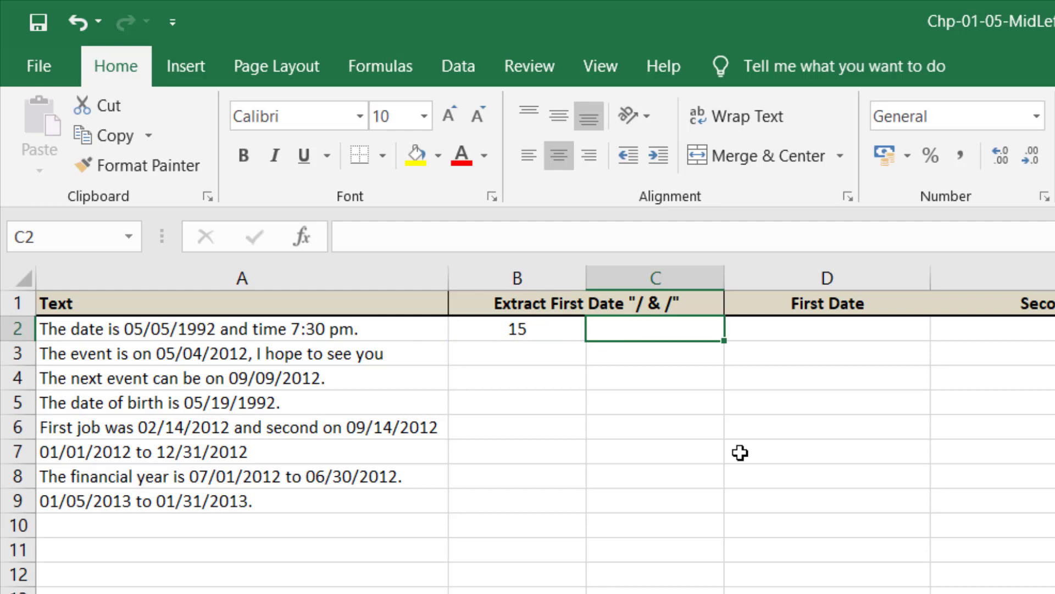
{"action": "type", "text": "=fin"}
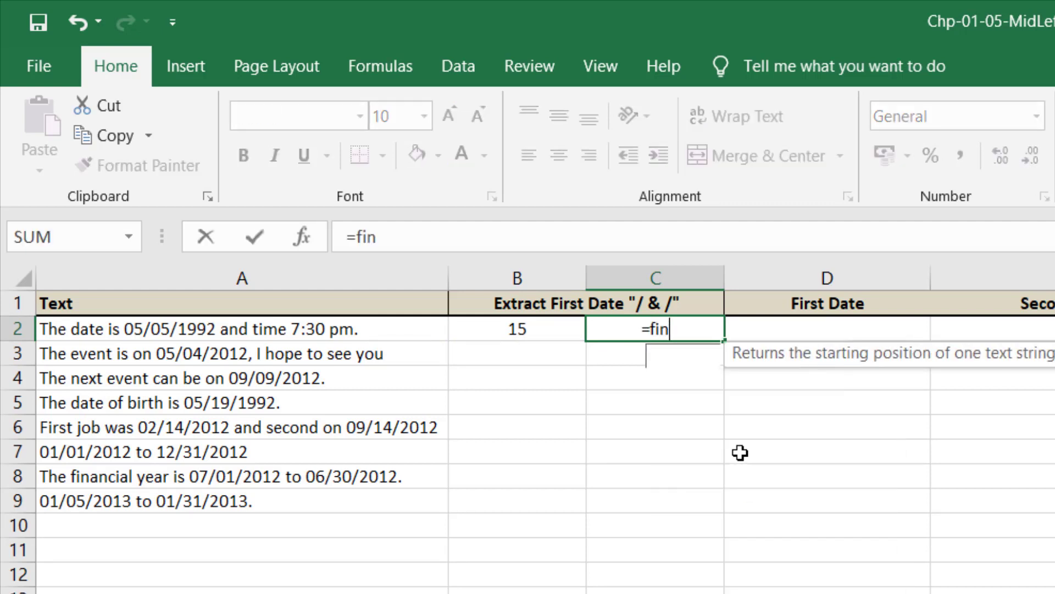
{"action": "type", "text": "D("}
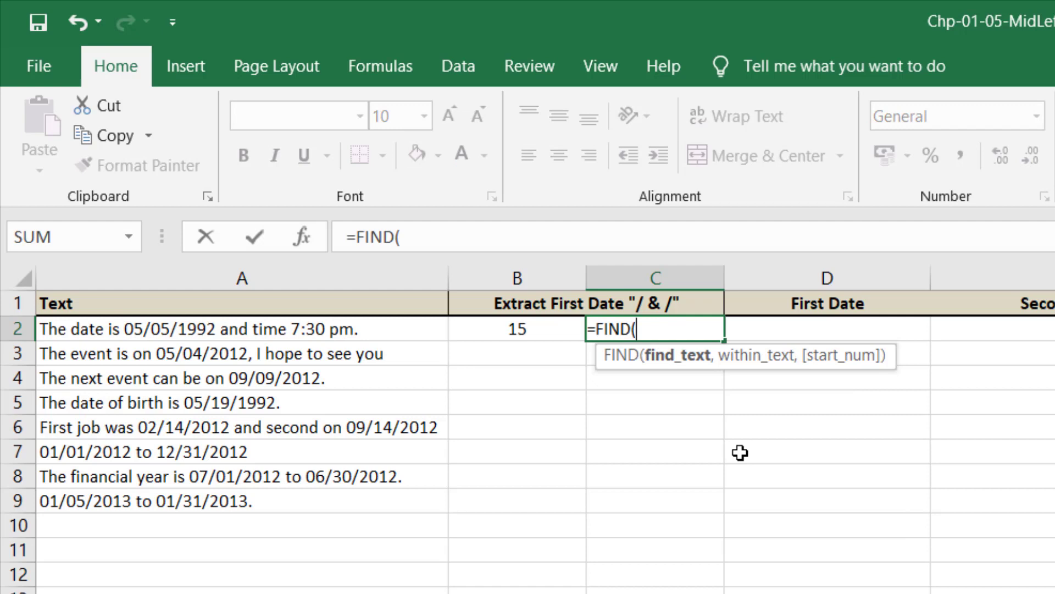
{"action": "type", "text": "\"."}
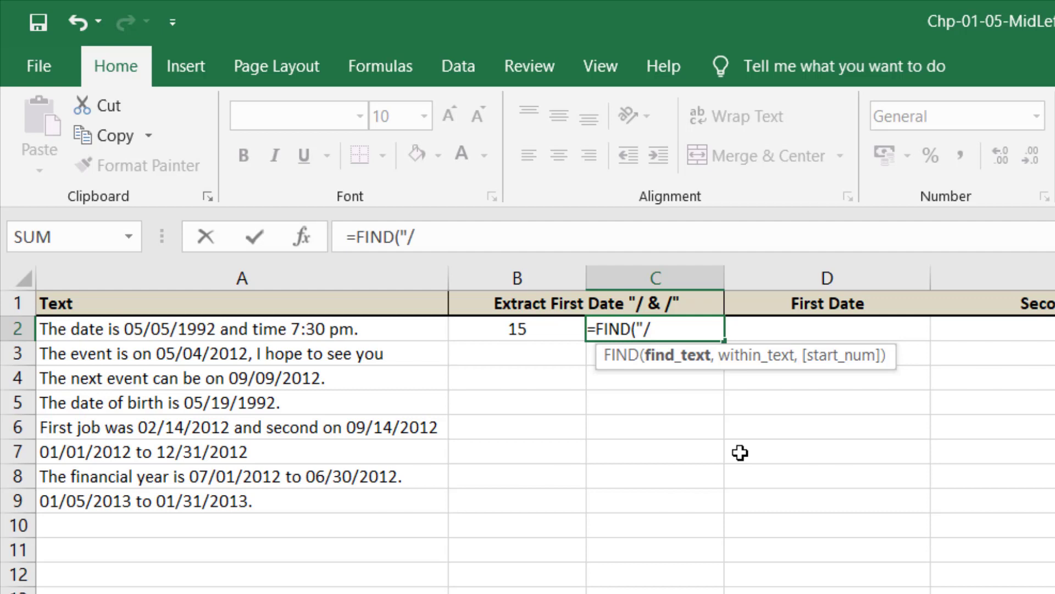
{"action": "type", "text": "\",A2"}
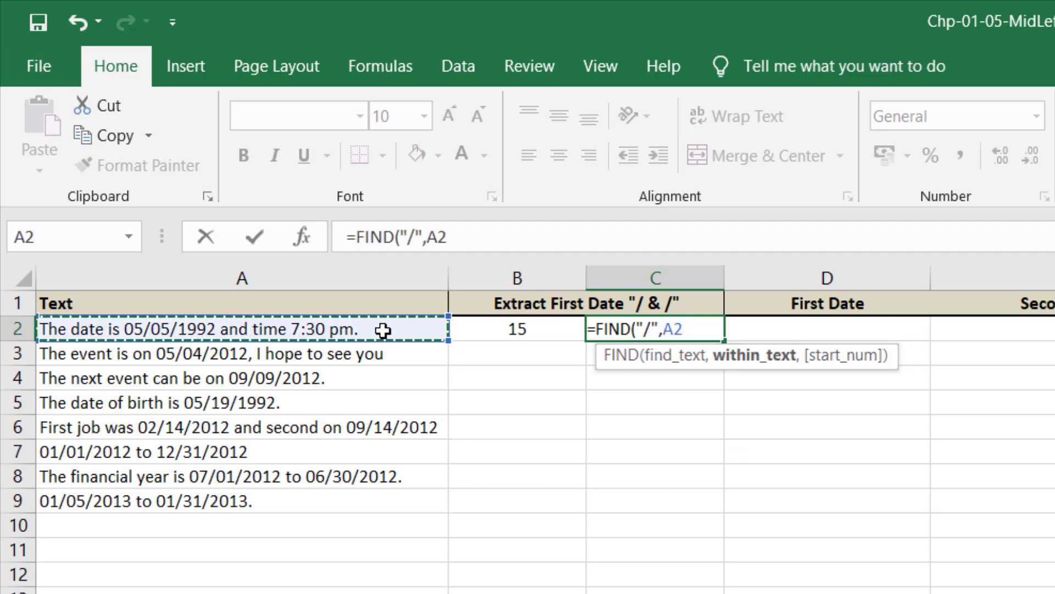
{"action": "left_click", "coordinate": [517, 329]}
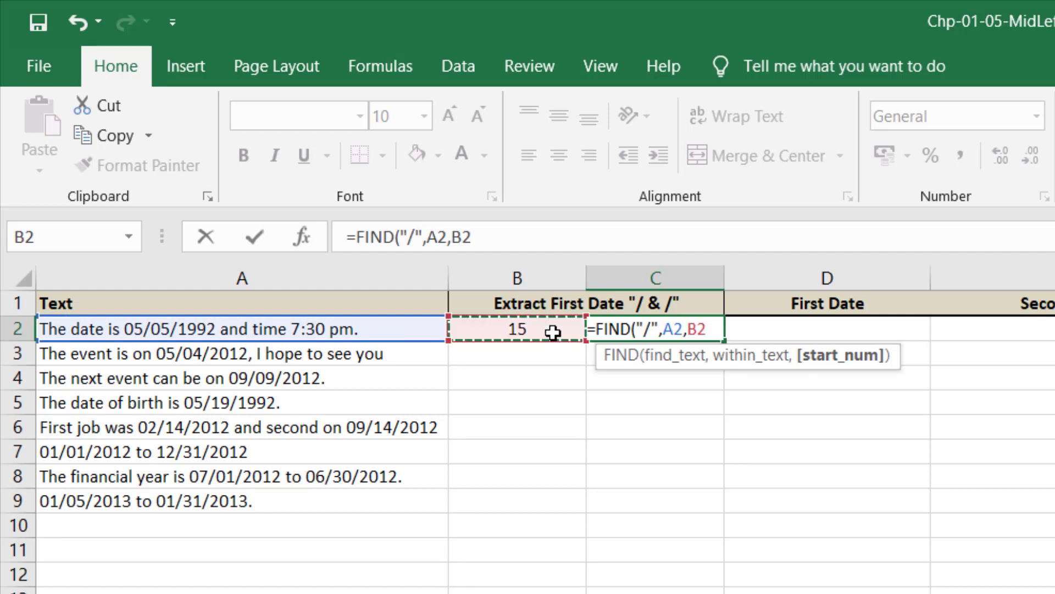
{"action": "type", "text": "+"}
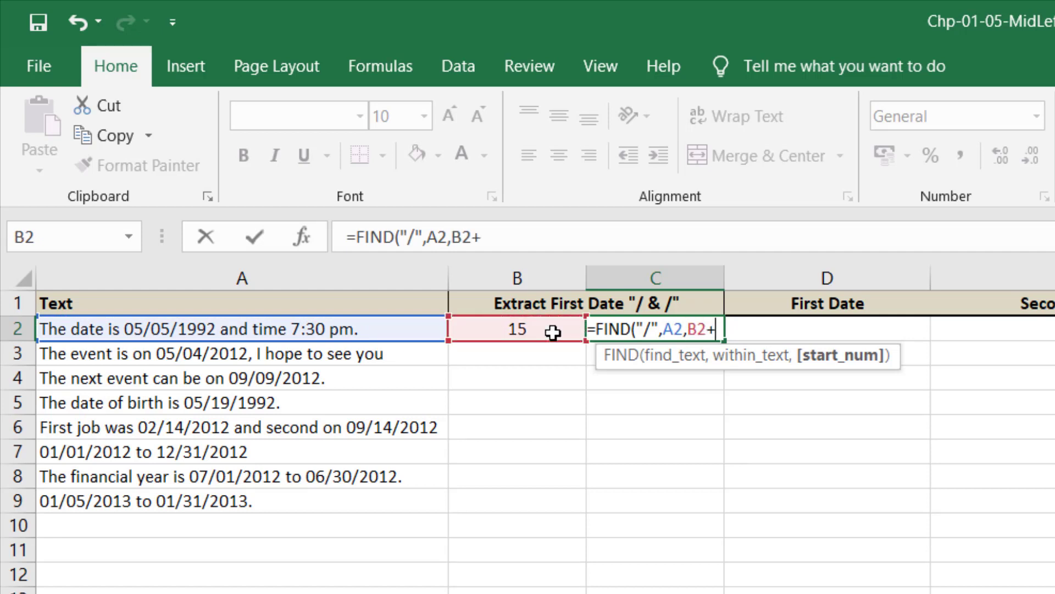
{"action": "type", "text": "1)"}
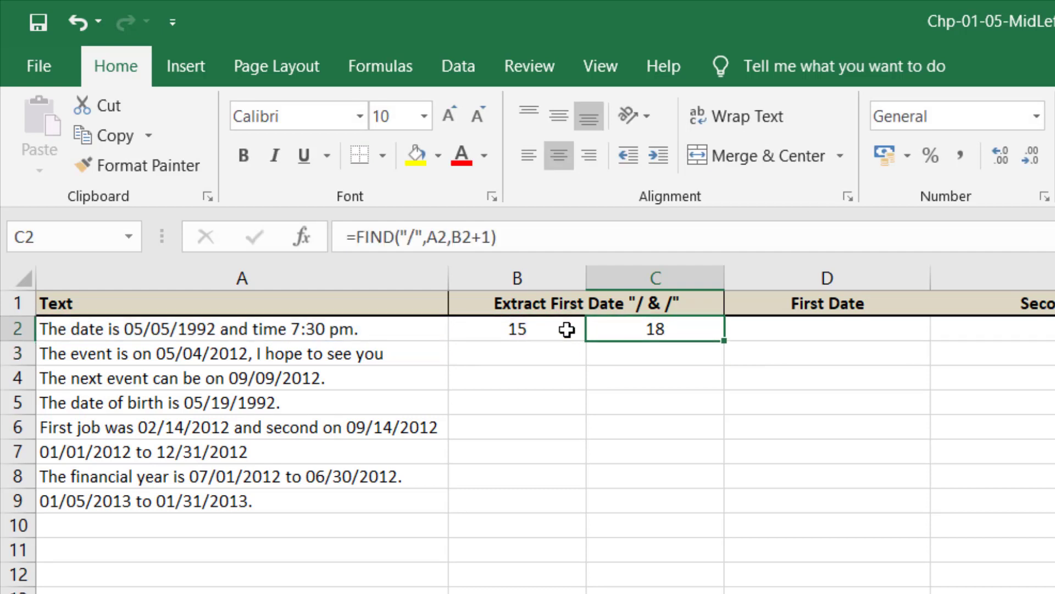
{"action": "left_click", "coordinate": [517, 328]}
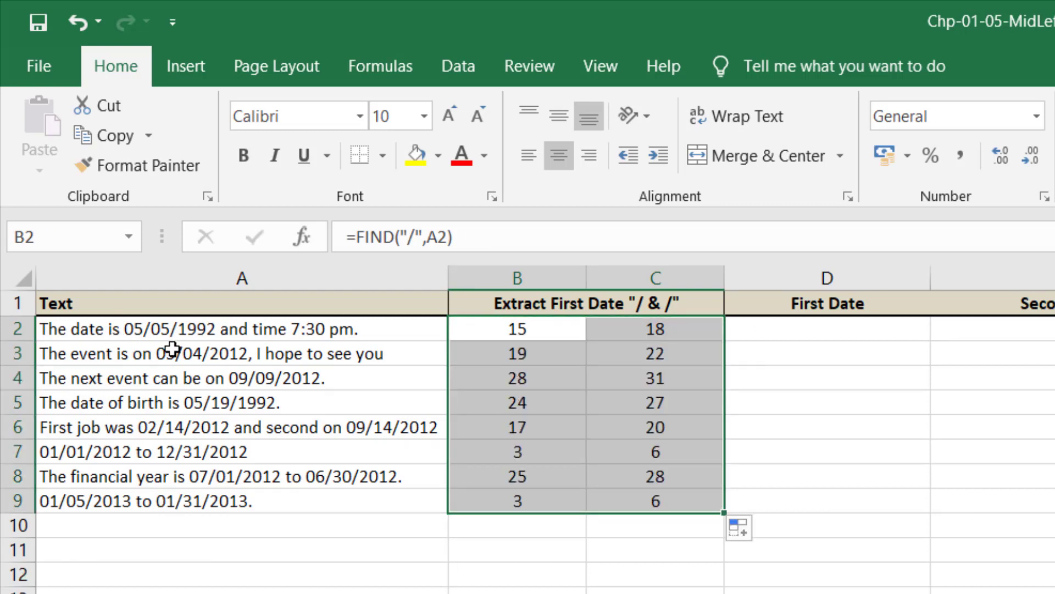
{"action": "mouse_move", "coordinate": [799, 363]}
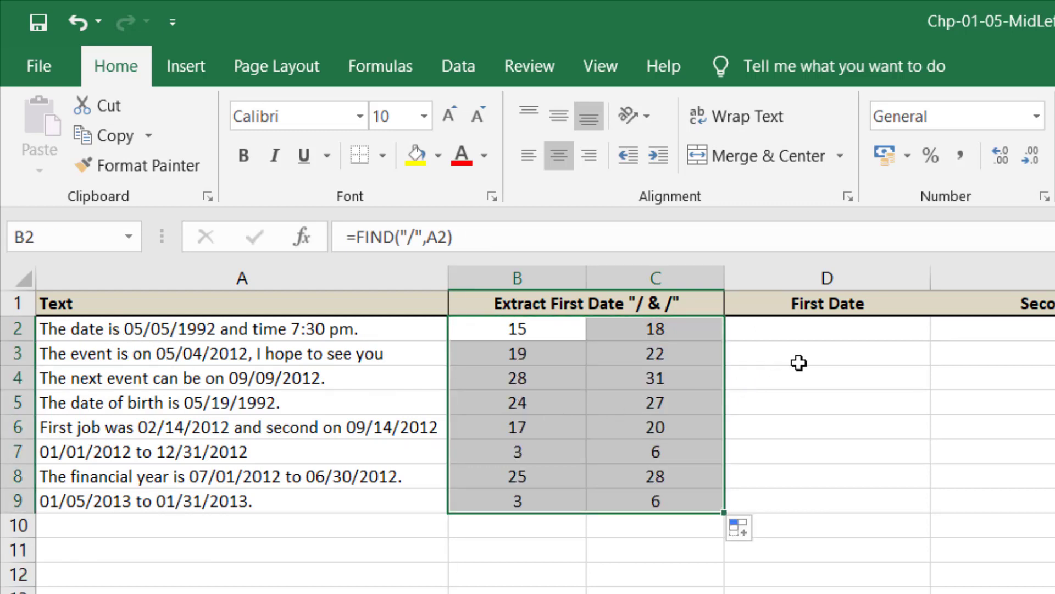
- Enter a first MID formula in D2 using A2's text with B2 as the start position
{"action": "left_click", "coordinate": [827, 329]}
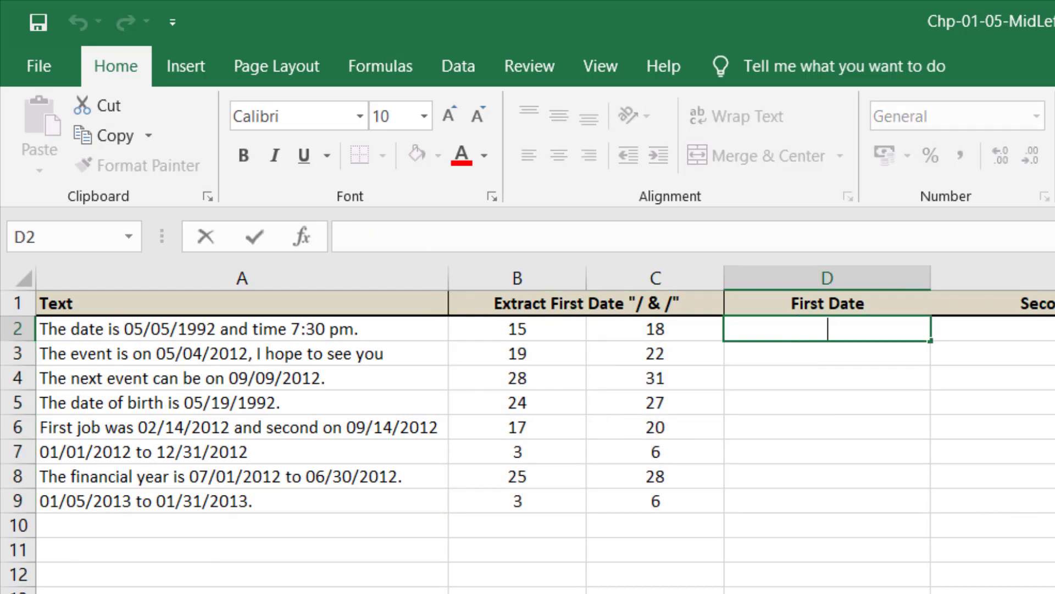
{"action": "type", "text": "m"}
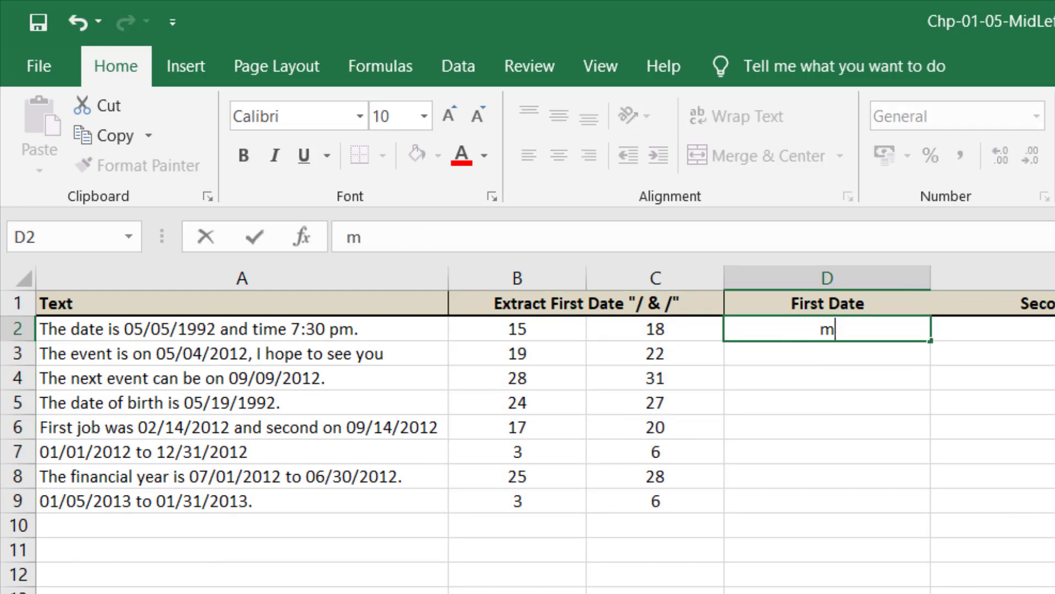
{"action": "type", "text": "=MID(A2"}
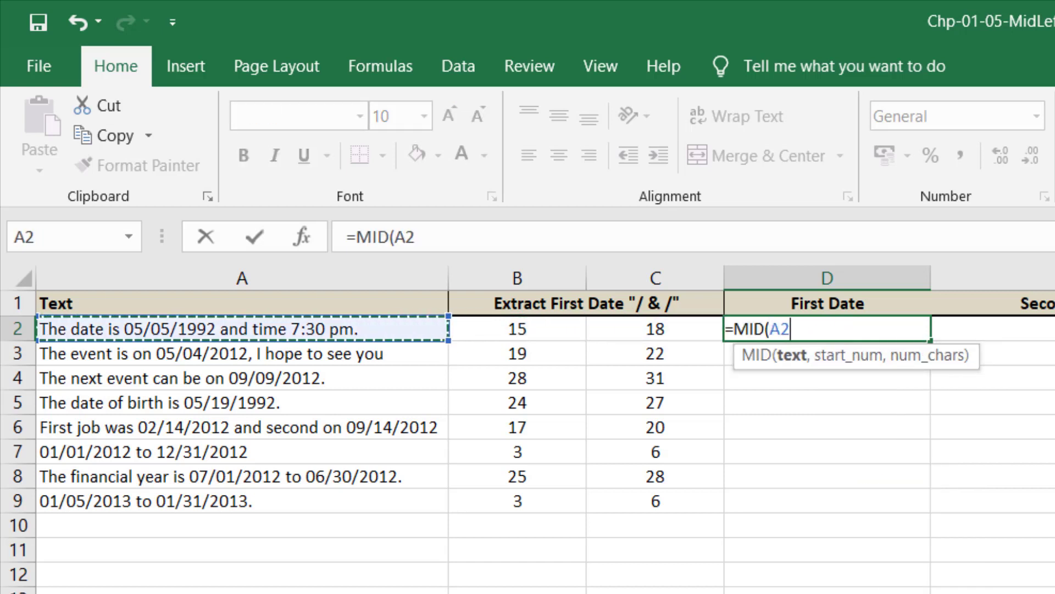
{"action": "left_click", "coordinate": [655, 329]}
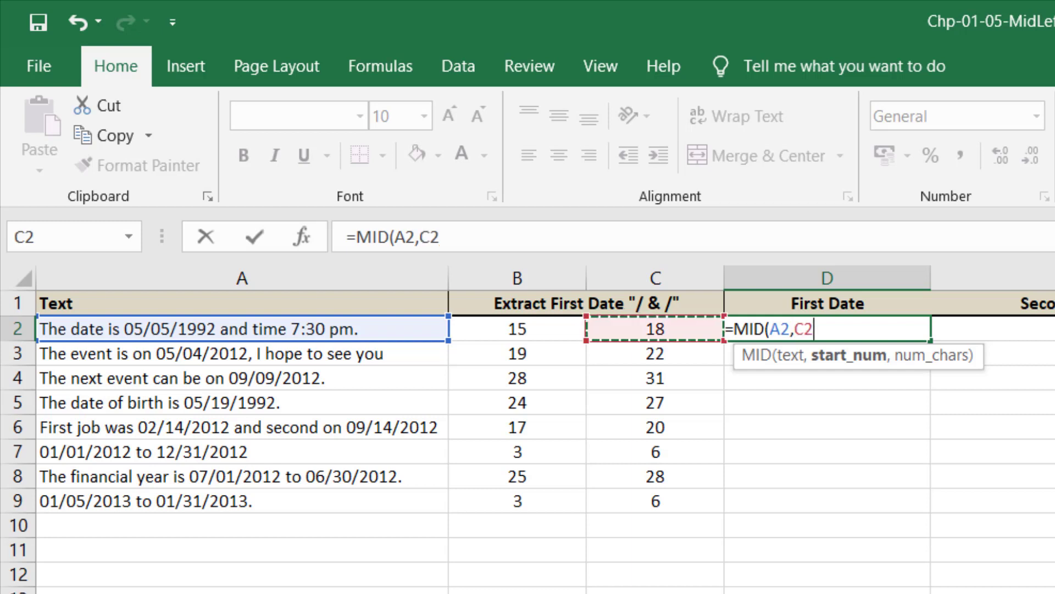
{"action": "left_click", "coordinate": [517, 329]}
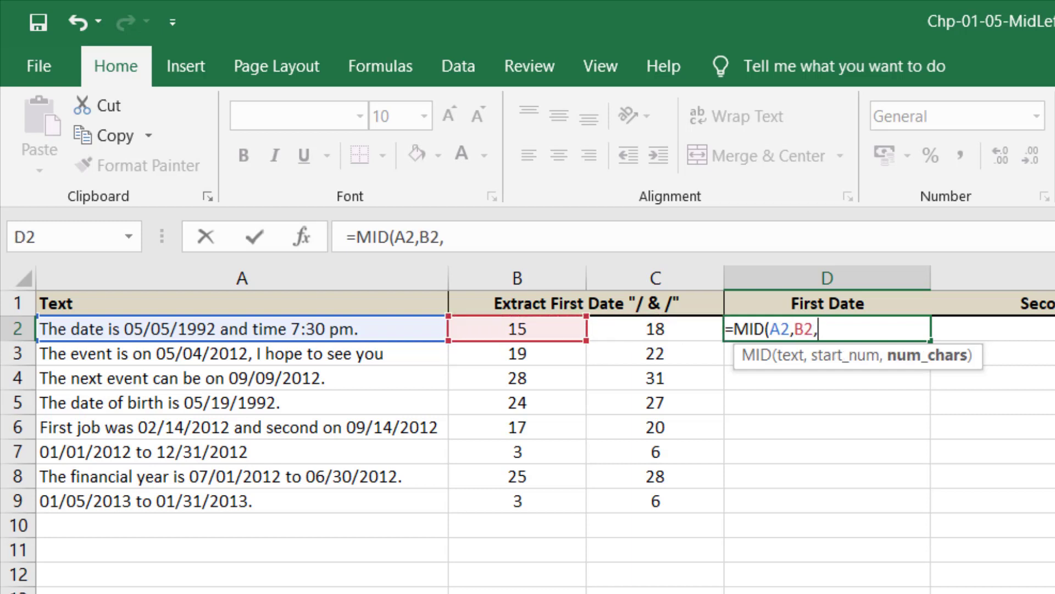
{"action": "type", "text": "1"}
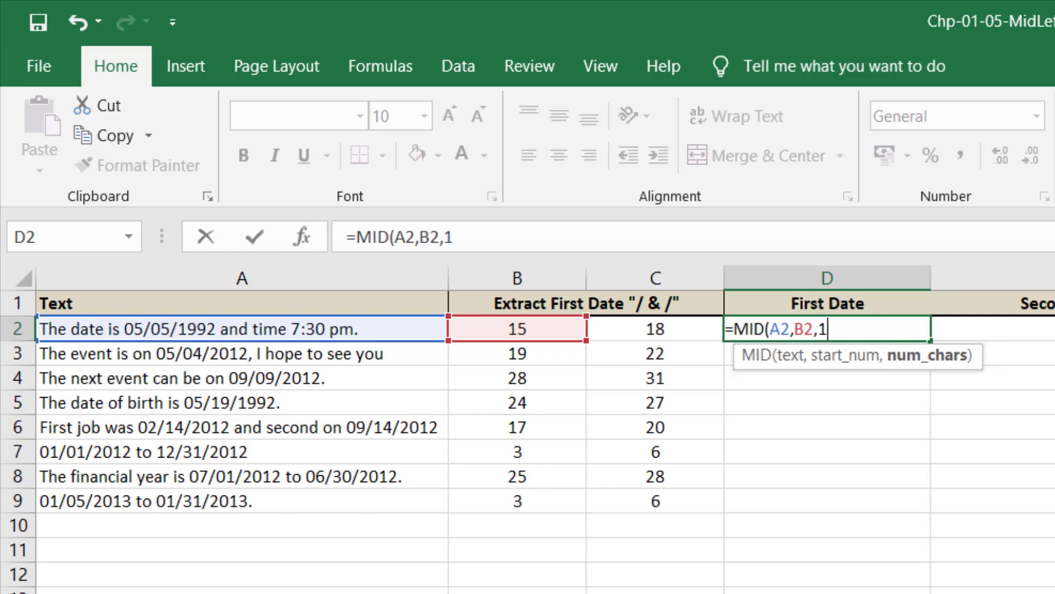
{"action": "key", "text": "Return"}
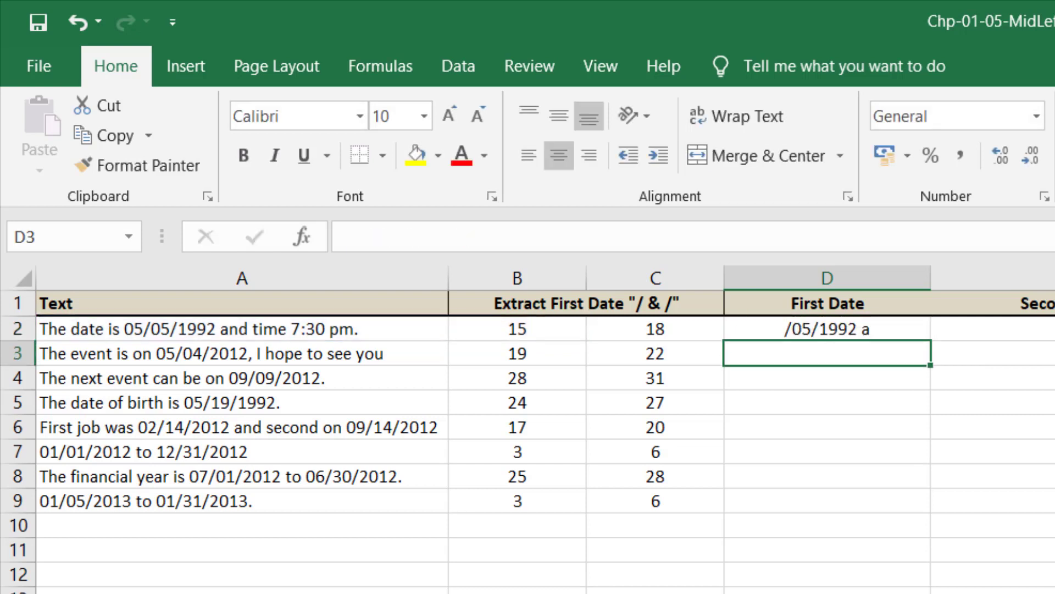
- Adjust D2's MID to start at B2-2 and take 10 characters, giving 05/05/1992
{"action": "left_click", "coordinate": [827, 328]}
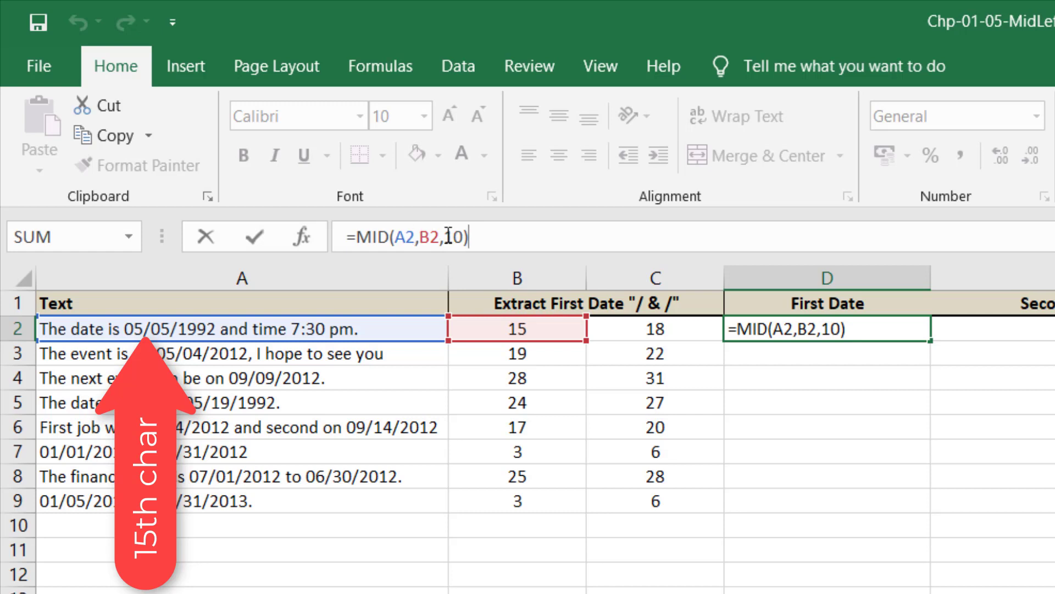
{"action": "left_click", "coordinate": [430, 237]}
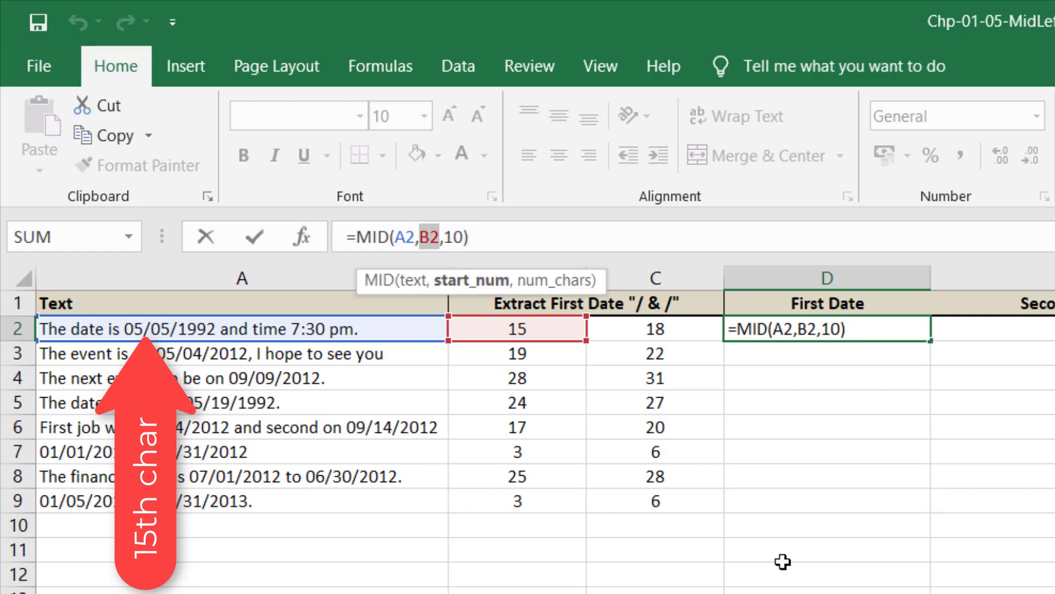
{"action": "type", "text": "-"}
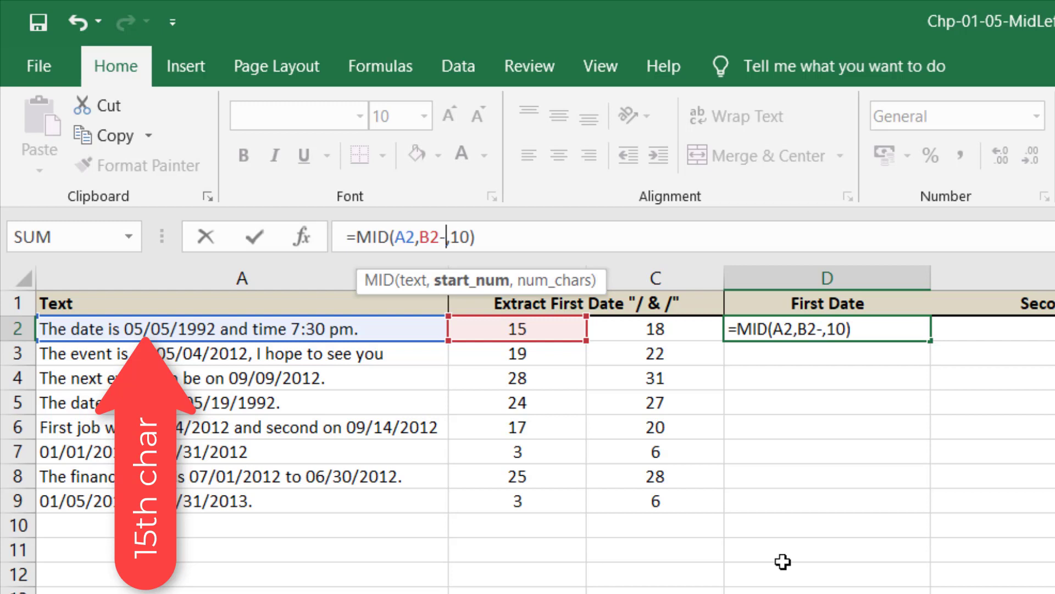
{"action": "type", "text": "2"}
{"action": "type", "text": "="}
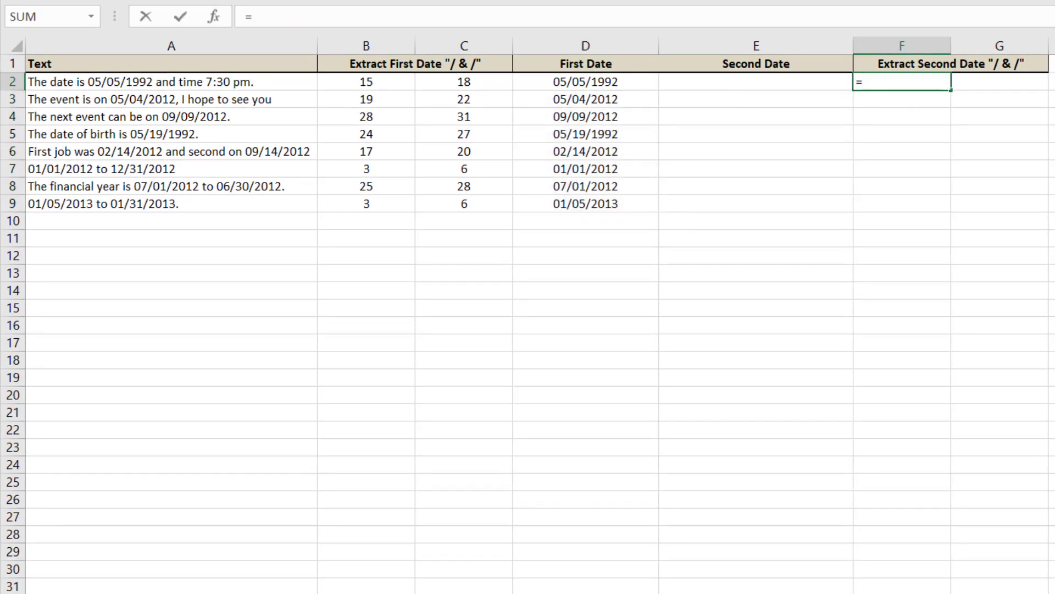
- Enter =FIND("/",A2,C2+1) in F2 to locate the next slash after the C2 position
{"action": "type", "text": "FIND("}
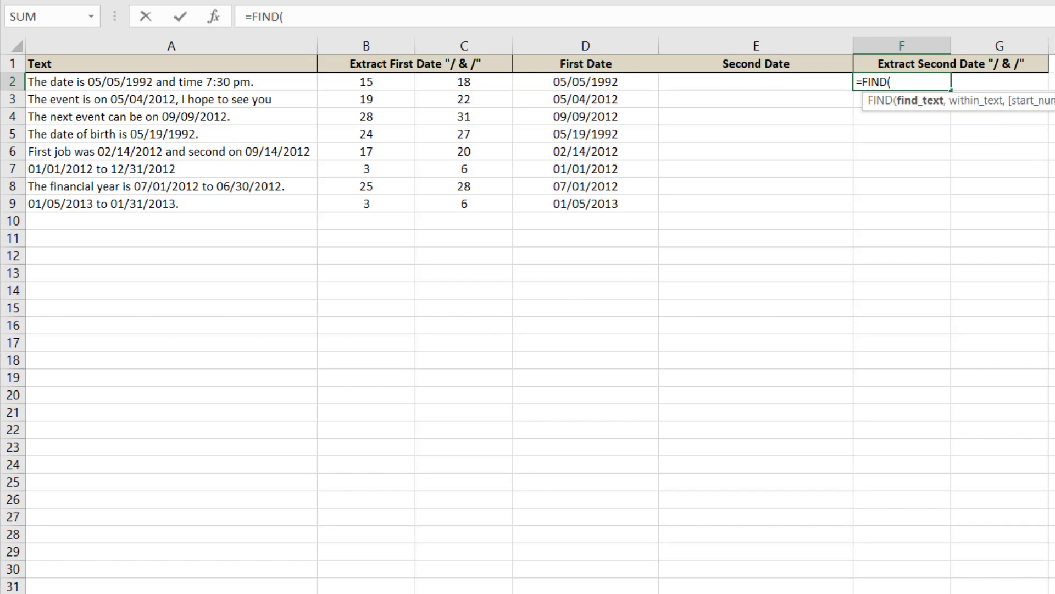
{"action": "type", "text": "\"/\""}
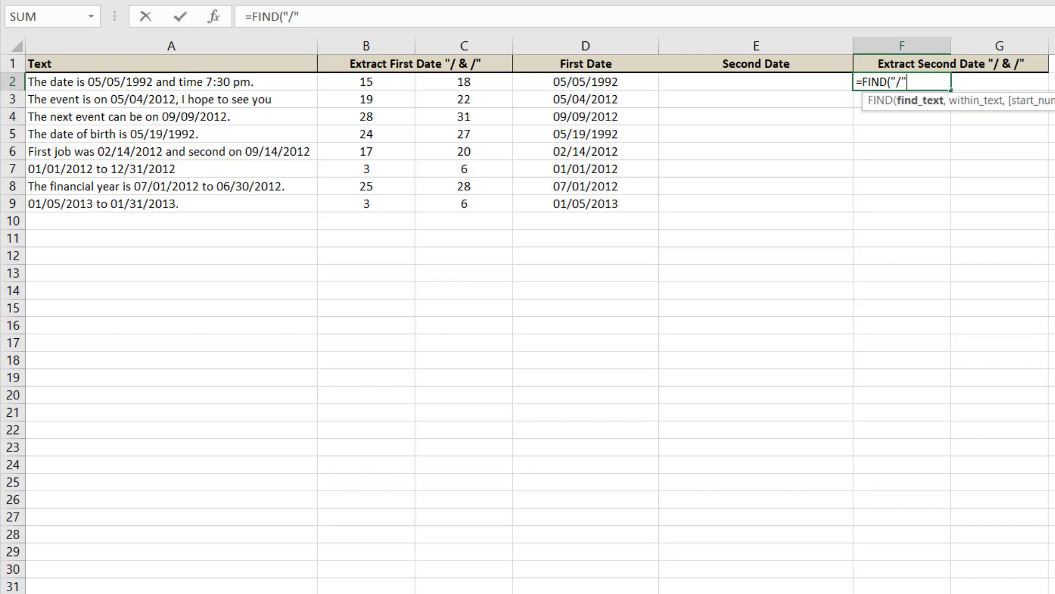
{"action": "type", "text": ","}
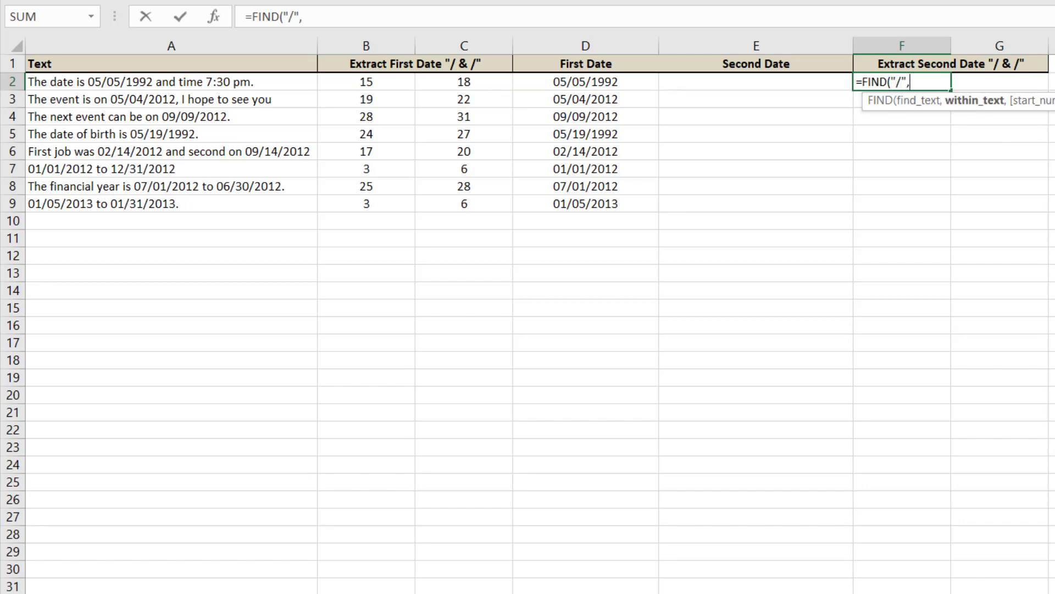
{"action": "left_click", "coordinate": [171, 81]}
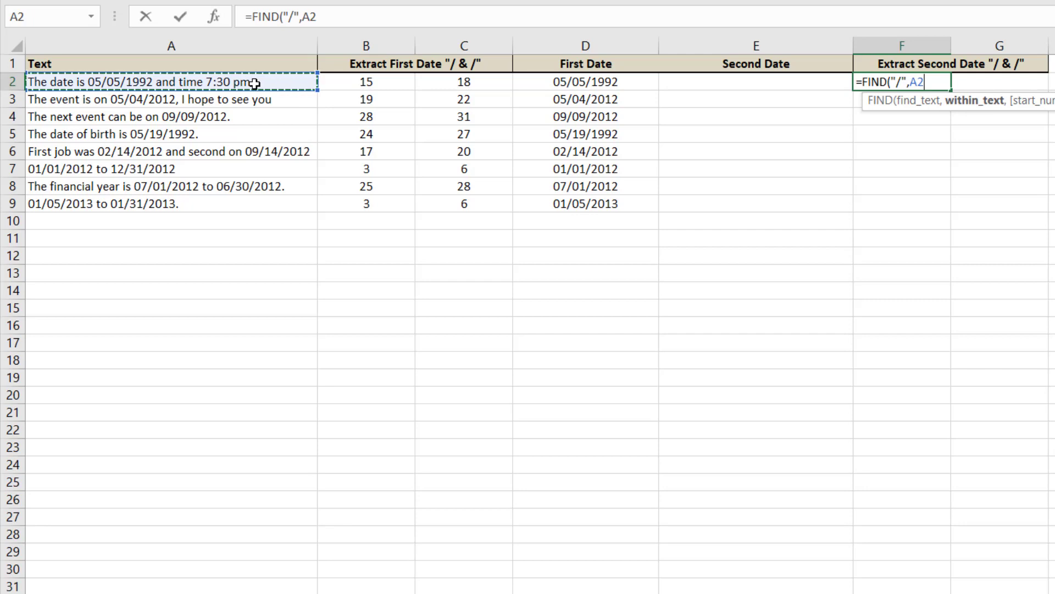
{"action": "type", "text": ","}
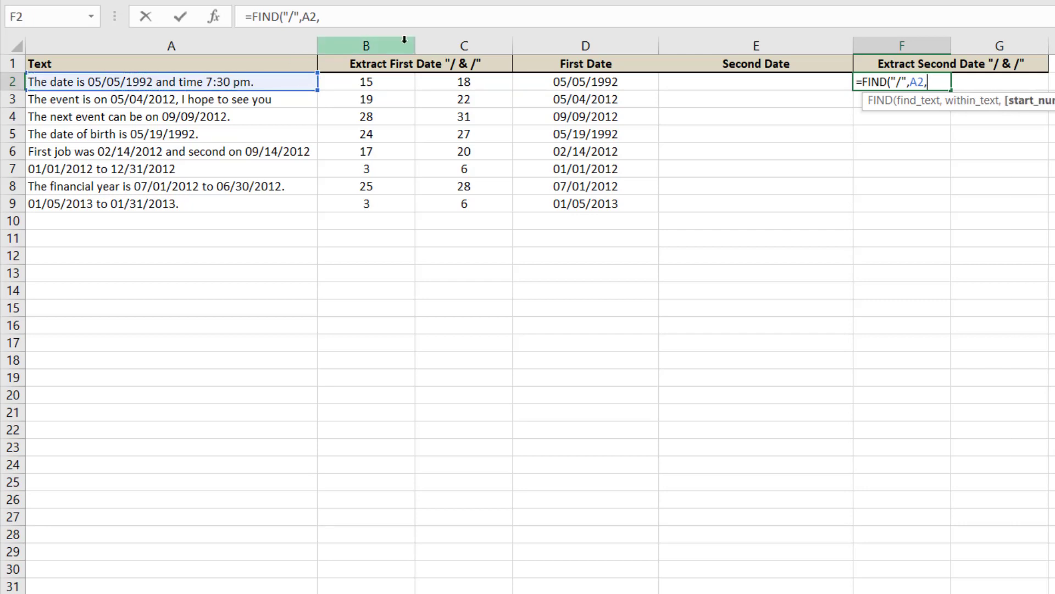
{"action": "left_click", "coordinate": [464, 82]}
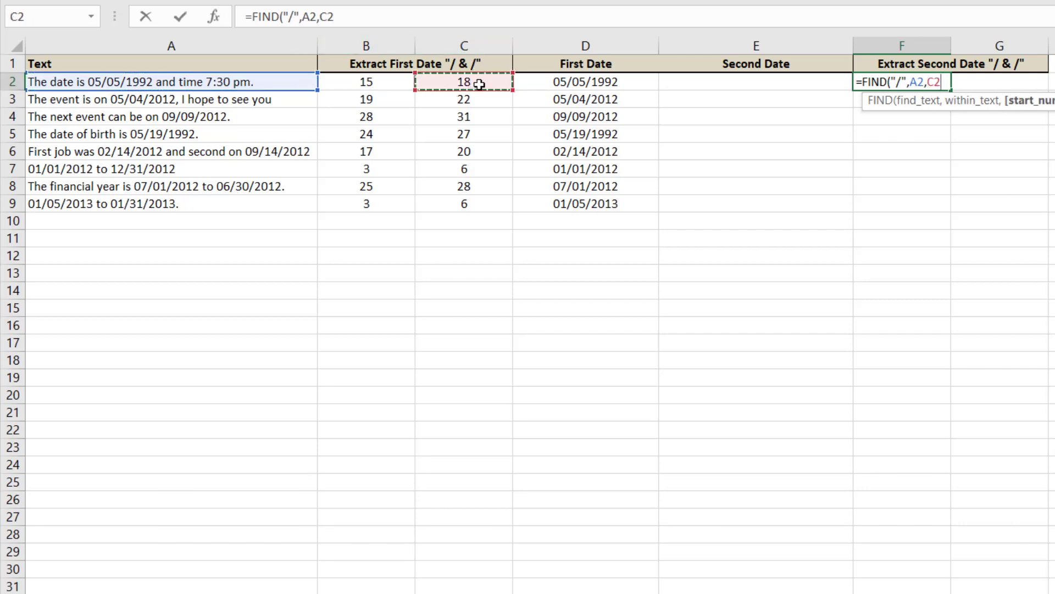
{"action": "type", "text": "+1)"}
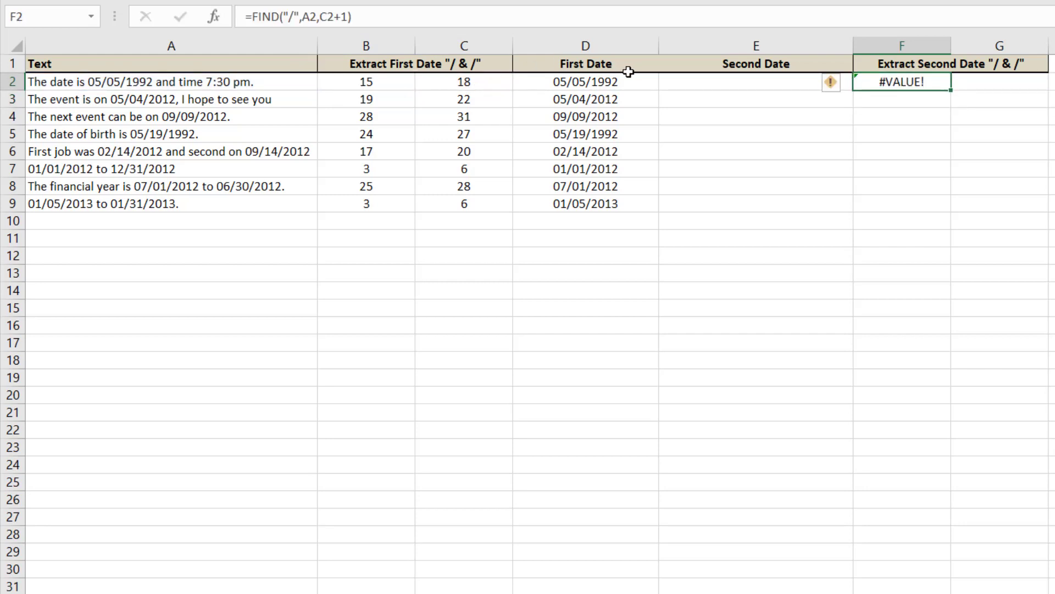
{"action": "mouse_move", "coordinate": [519, 26]}
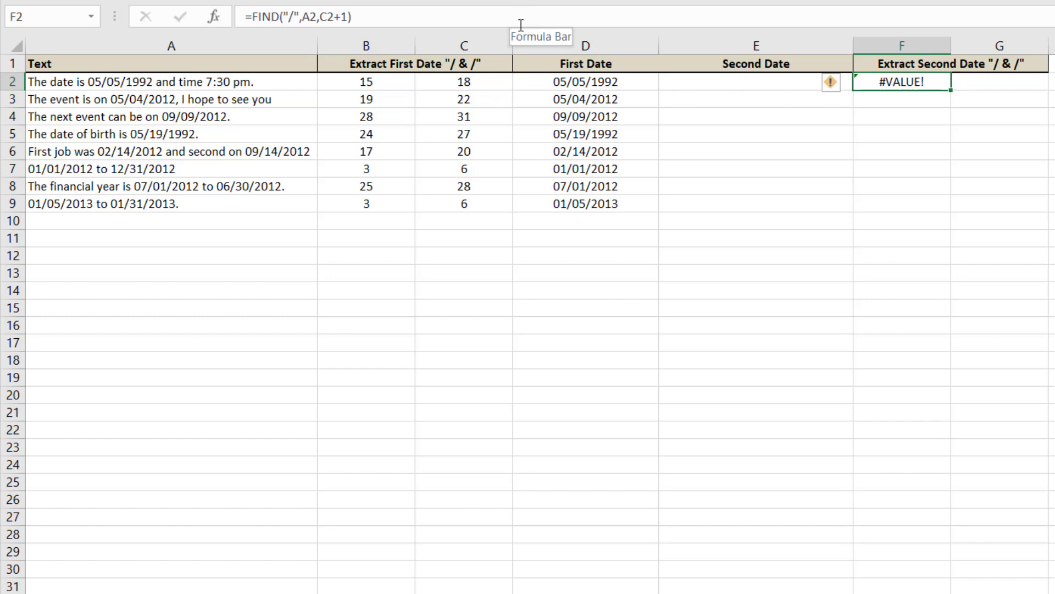
- Fill the F2 formula down to F9, showing positions like 42 or #VALUE! for single-date rows
{"action": "left_click", "coordinate": [902, 99]}
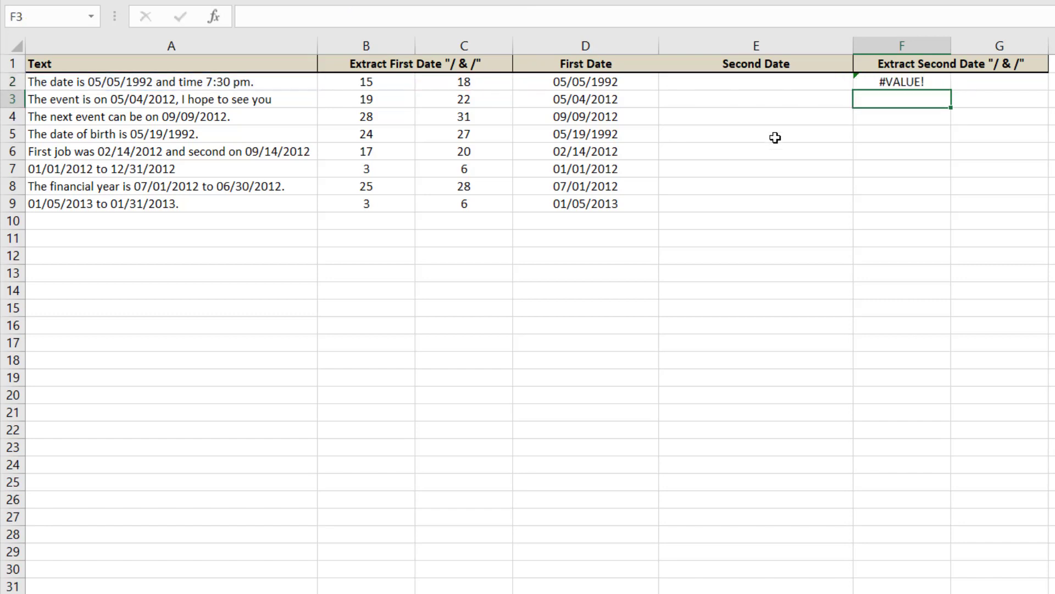
{"action": "left_click", "coordinate": [901, 81]}
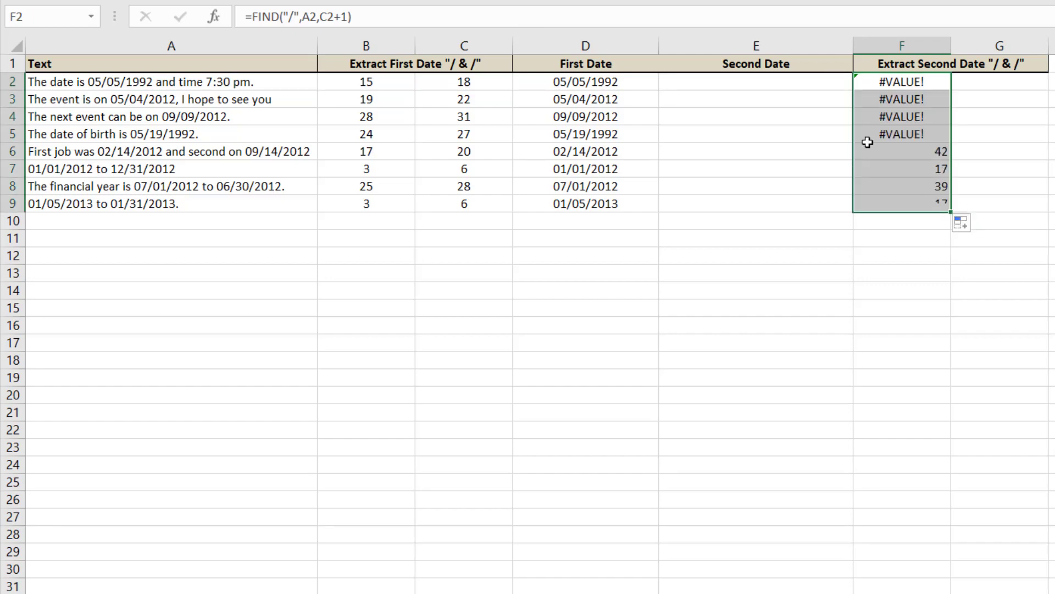
{"action": "left_click", "coordinate": [902, 81]}
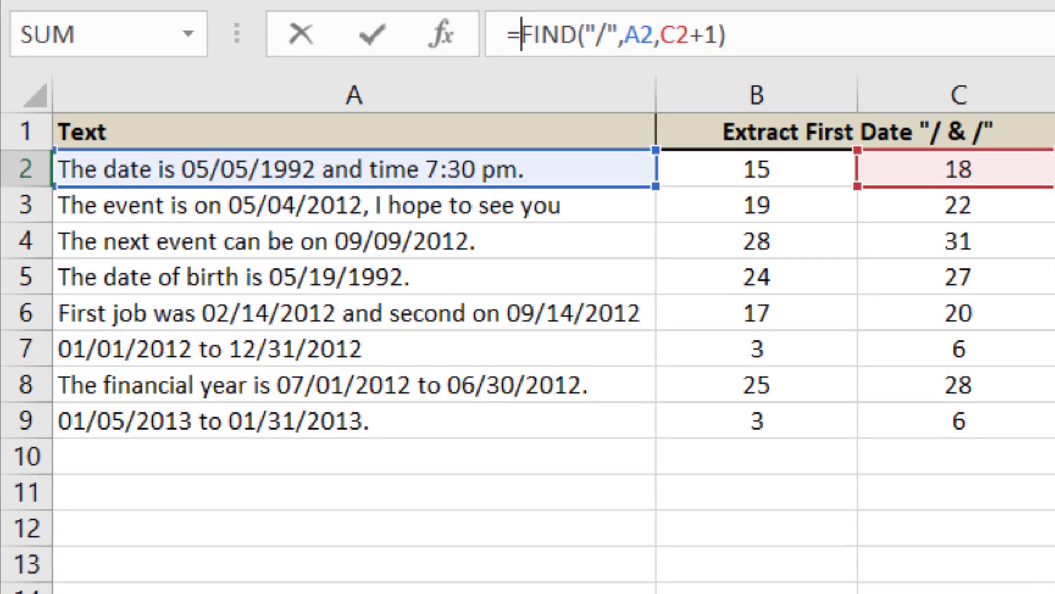
- Wrap F2 as =IFERROR(FIND("/",A2,C2+1),"") and fill to F9, blanking single-date rows
{"action": "type", "text": "IFERROR("}
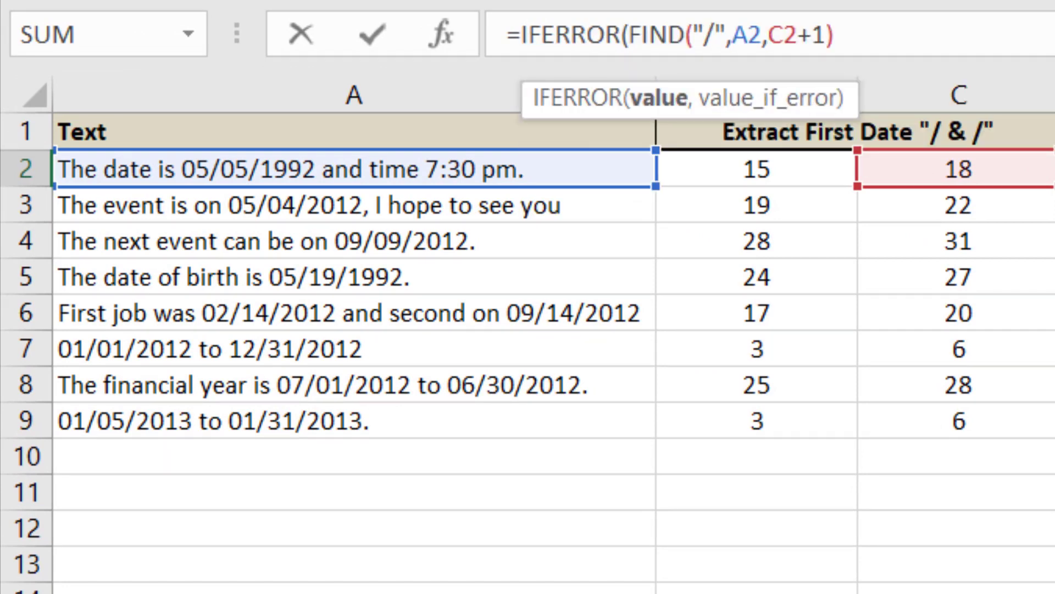
{"action": "type", "text": ","}
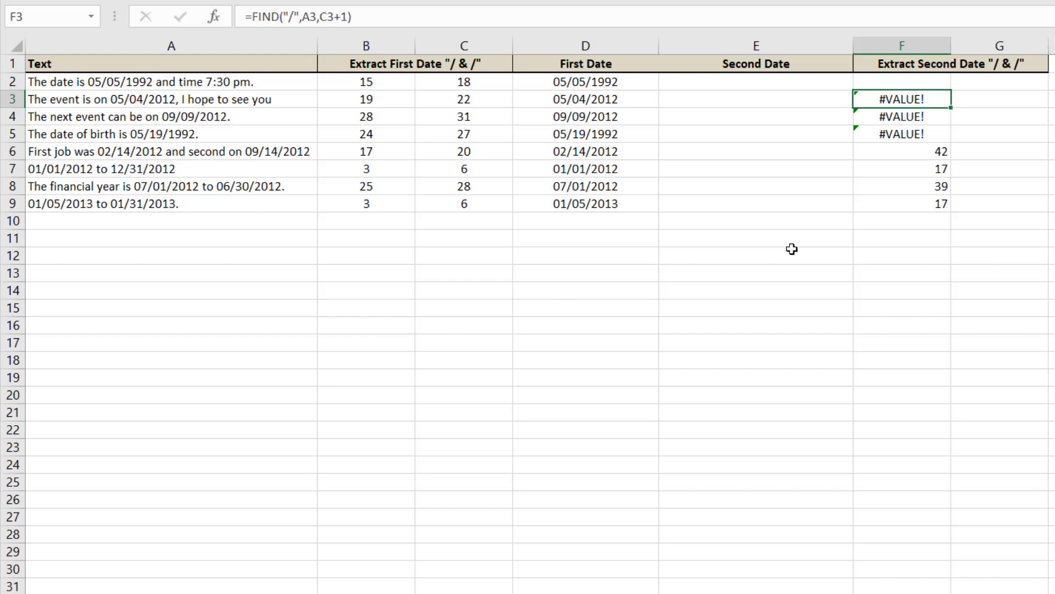
{"action": "left_click", "coordinate": [901, 82]}
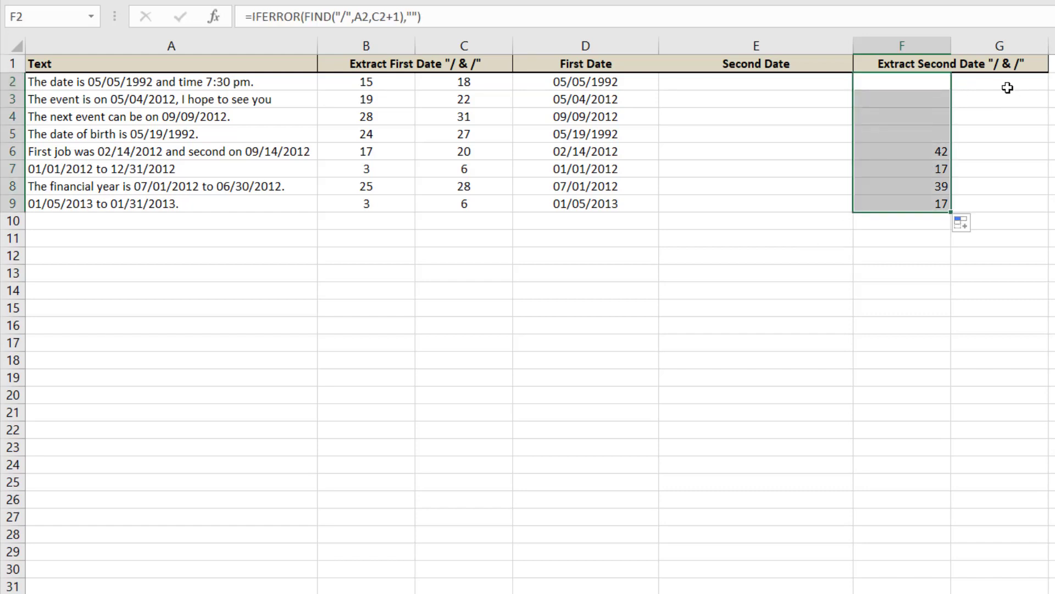
{"action": "left_click", "coordinate": [463, 81]}
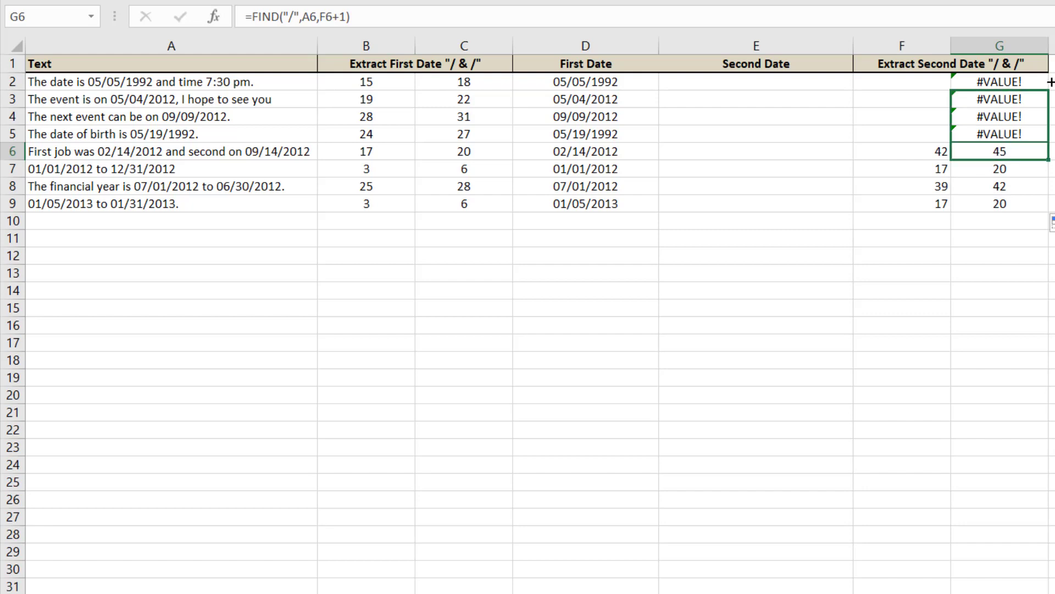
- Make G2 =IFERROR(FIND("/",A2,F2+1),"") filled to G9, showing 45, 20, 42, 20 or blank
{"action": "left_click", "coordinate": [999, 81]}
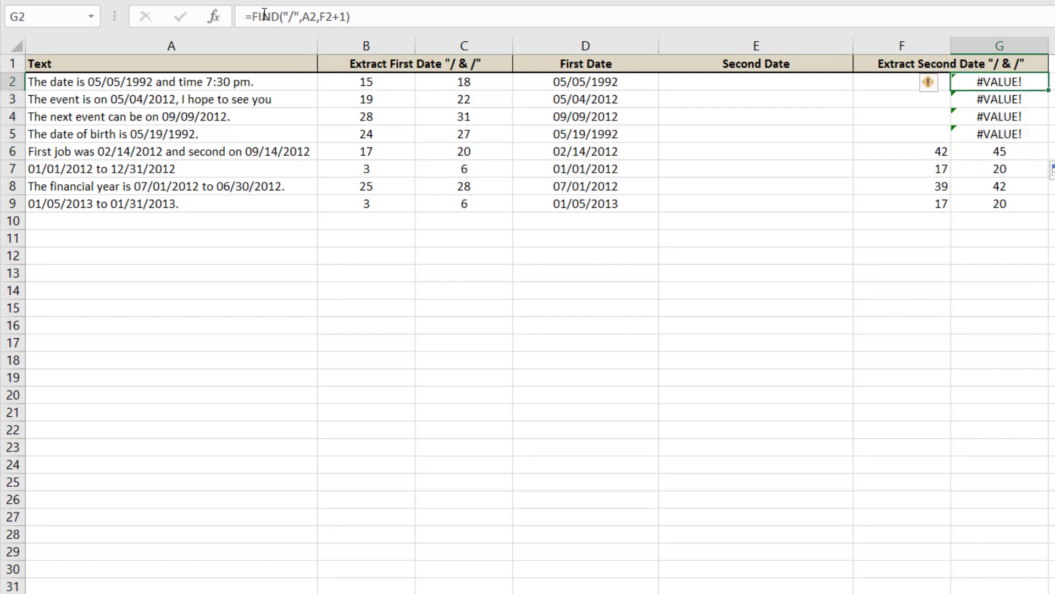
{"action": "type", "text": "if"}
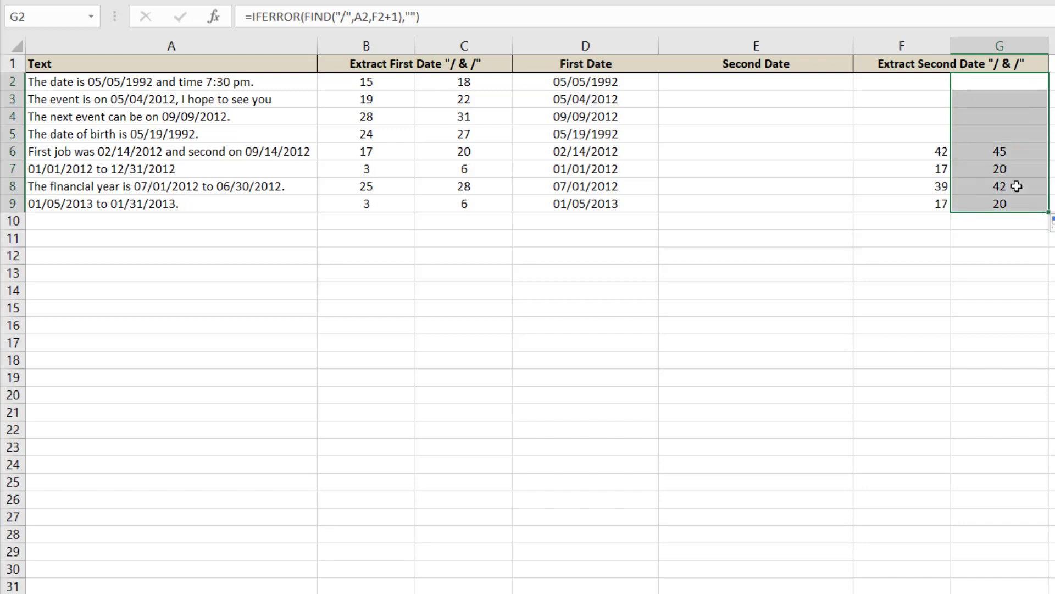
{"action": "left_click", "coordinate": [755, 151]}
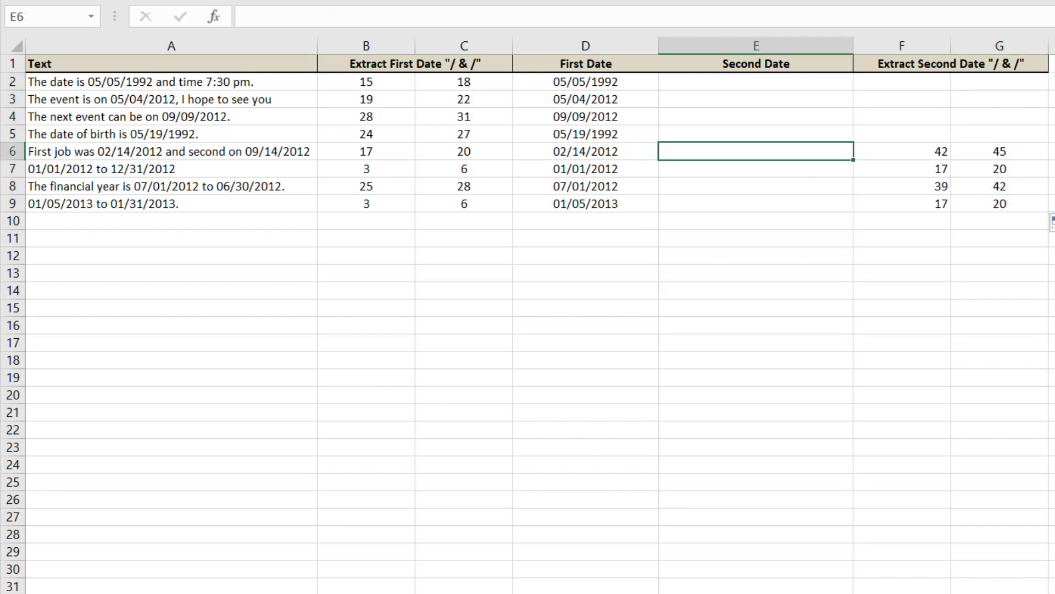
- Enter =IFERROR(MID(A2,F2-2,10),"") into E2:E9, giving second dates like 09/14/2012 or blank
{"action": "type", "text": "=mid"}
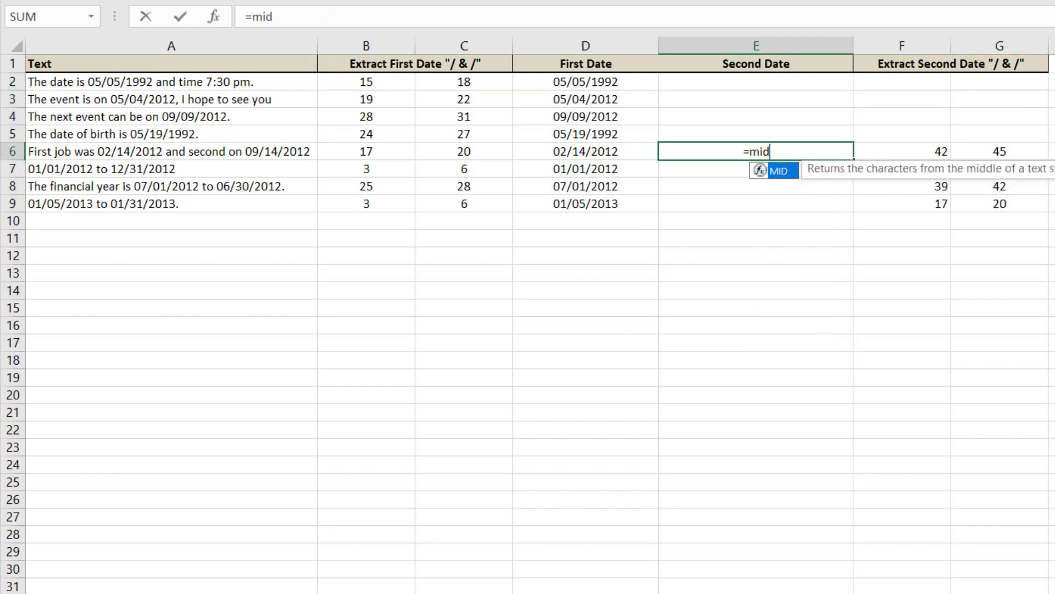
{"action": "type", "text": "("}
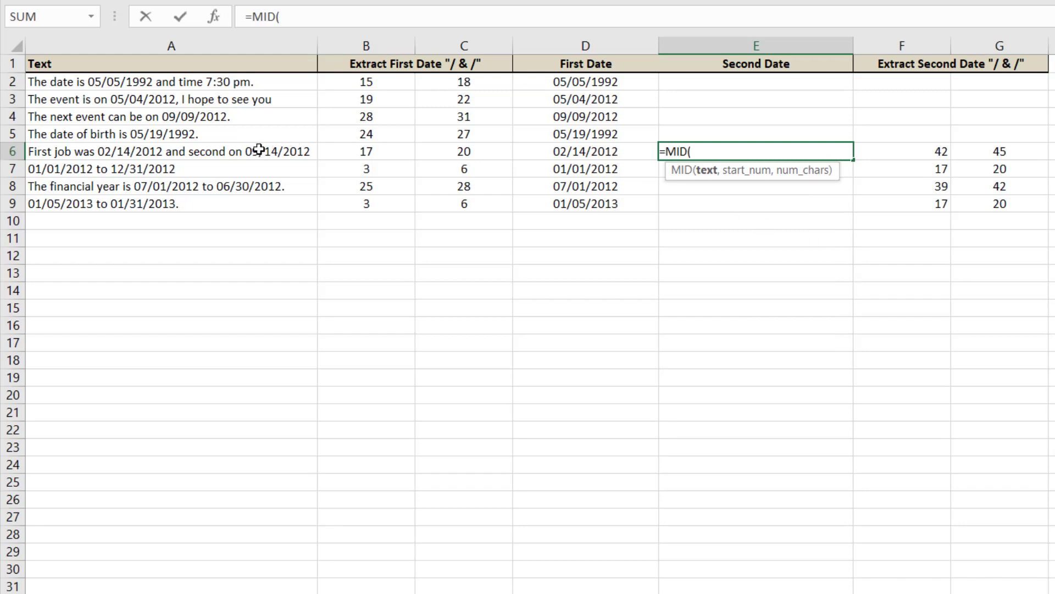
{"action": "left_click", "coordinate": [171, 151]}
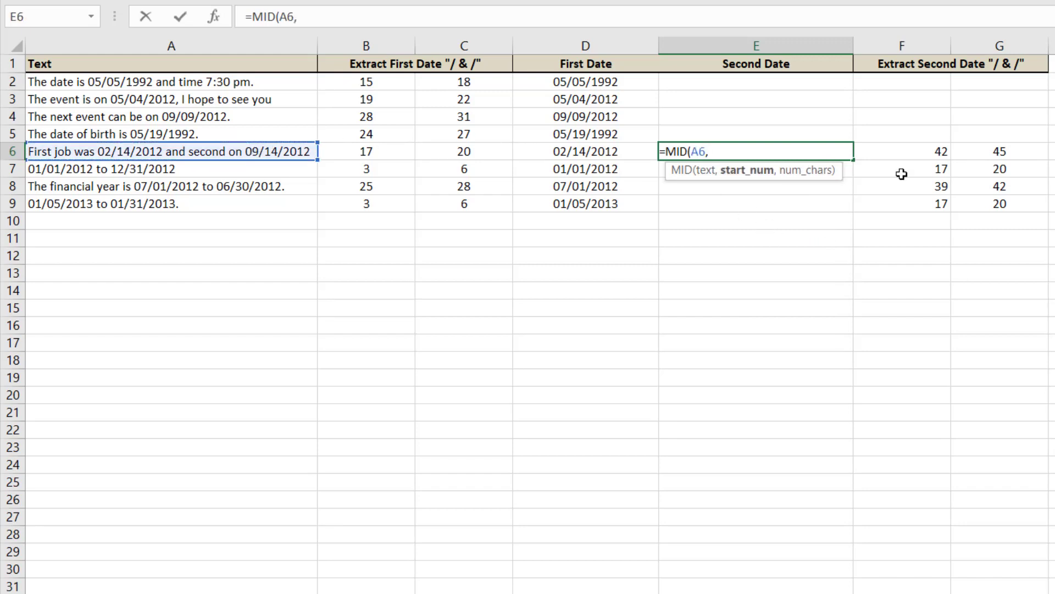
{"action": "left_click", "coordinate": [901, 151]}
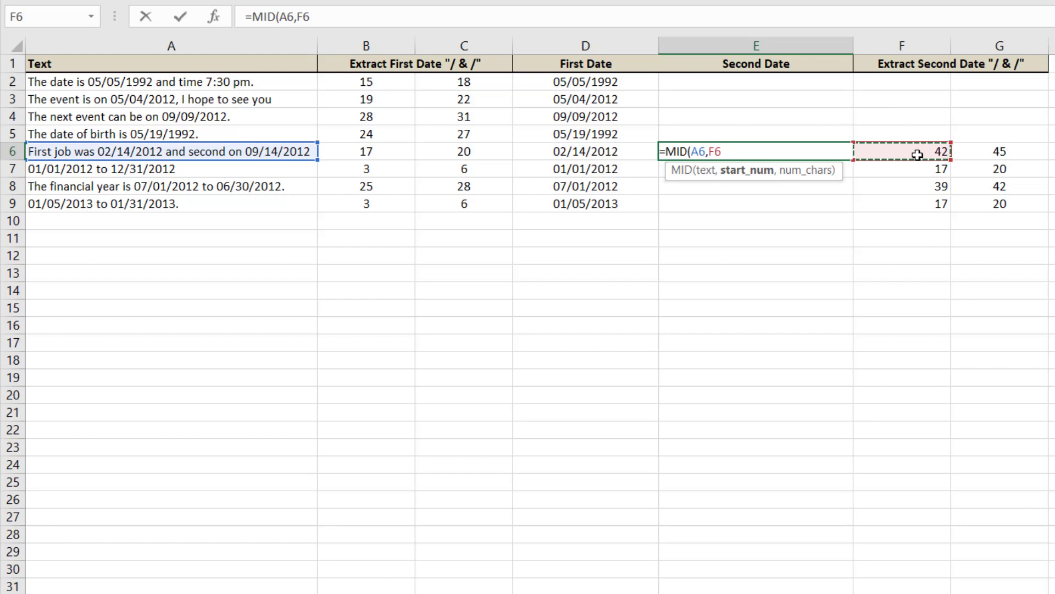
{"action": "type", "text": "-2,10)"}
{"action": "left_click", "coordinate": [755, 81]}
{"action": "type", "text": "=IFERROR(MID(A2,F2-2,10"}
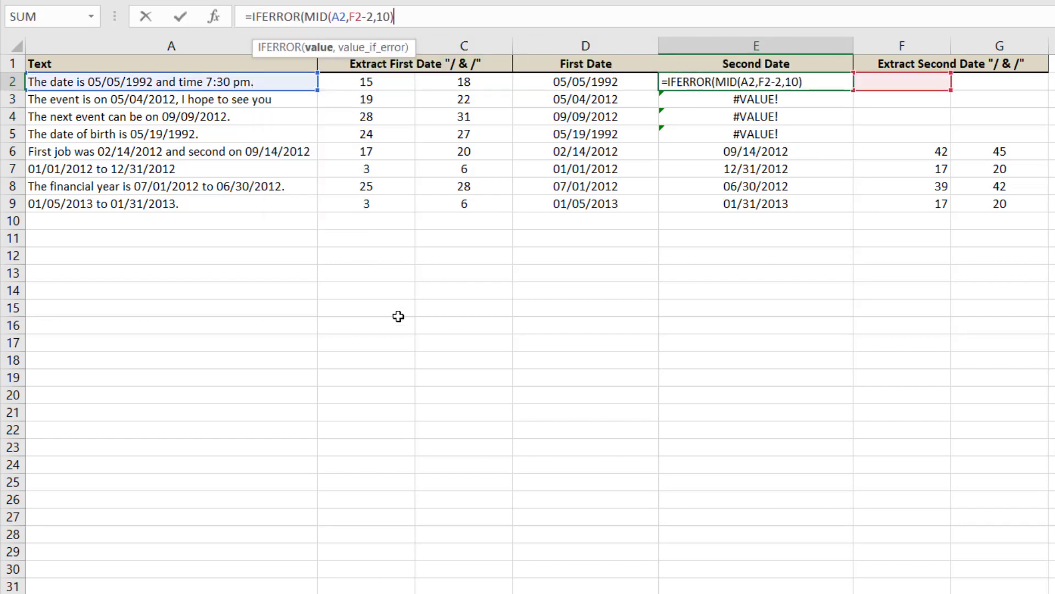
{"action": "type", "text": ",\"\")"}
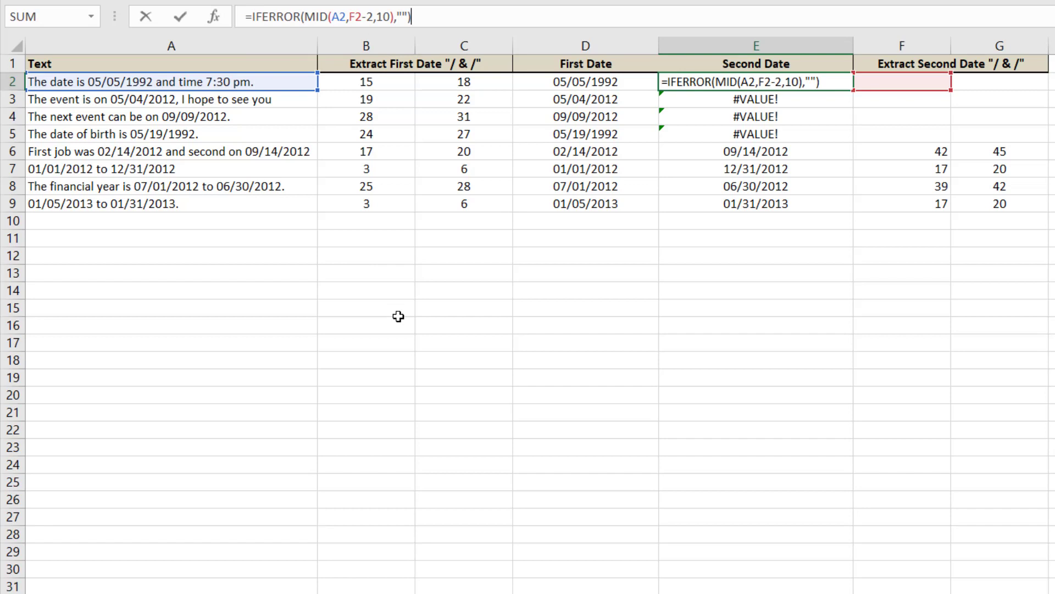
{"action": "key", "text": "Return"}
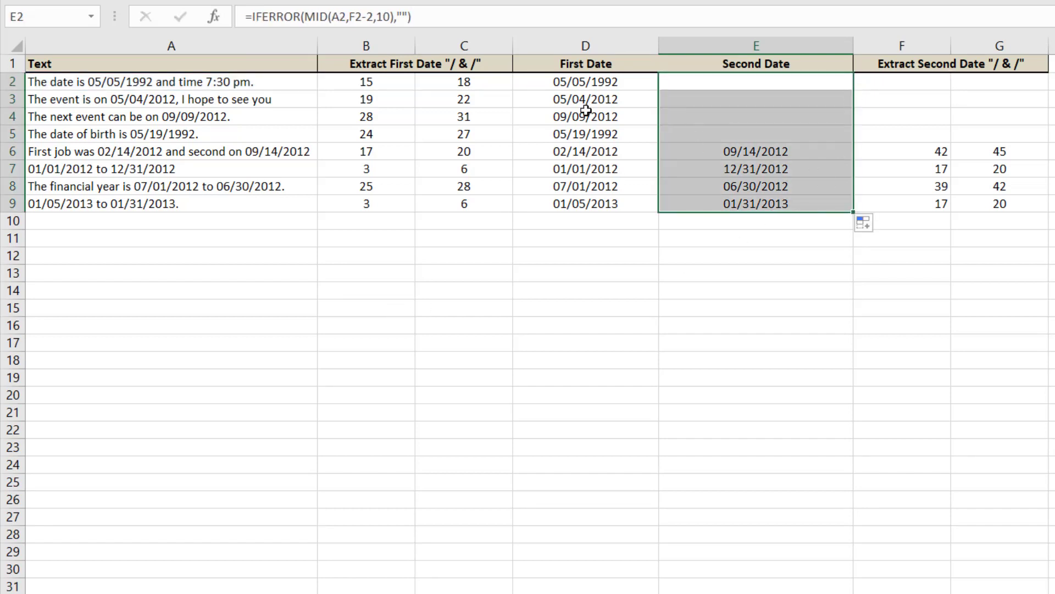
{"action": "right_click", "coordinate": [585, 99]}
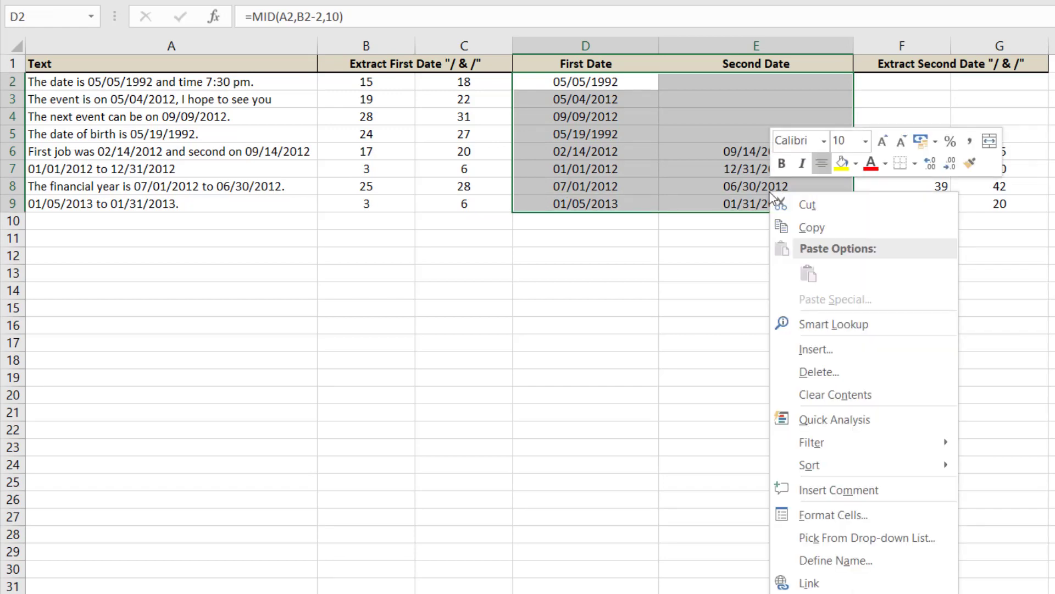
{"action": "left_click", "coordinate": [833, 514]}
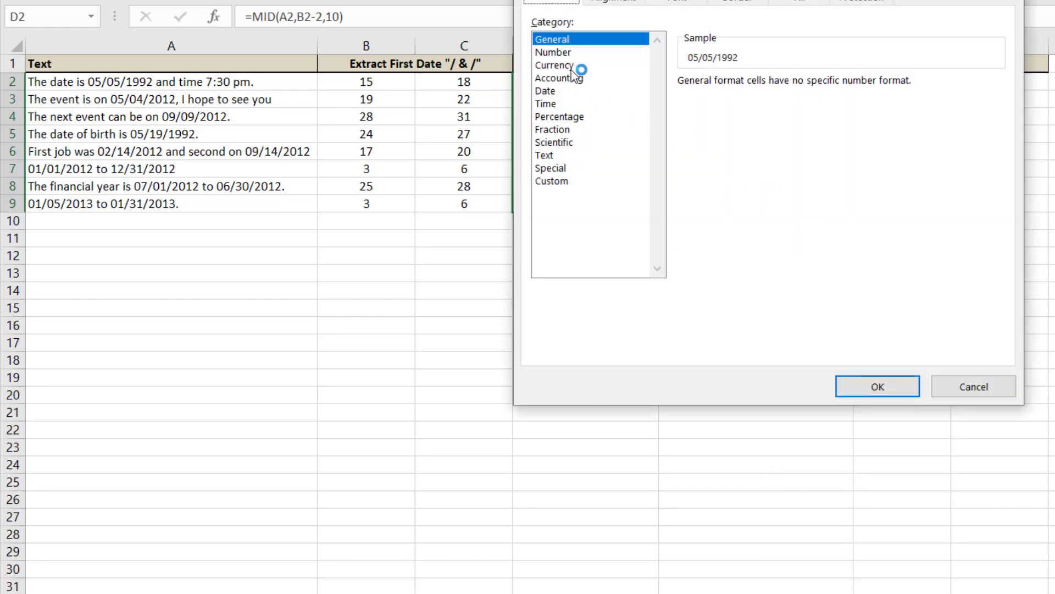
{"action": "left_click", "coordinate": [545, 91]}
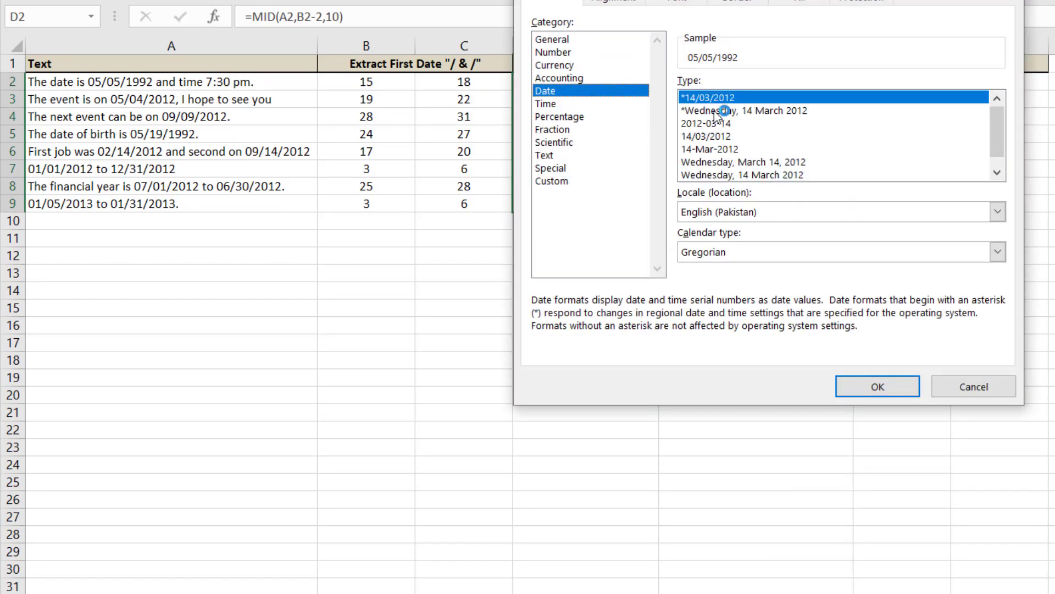
{"action": "mouse_move", "coordinate": [726, 127]}
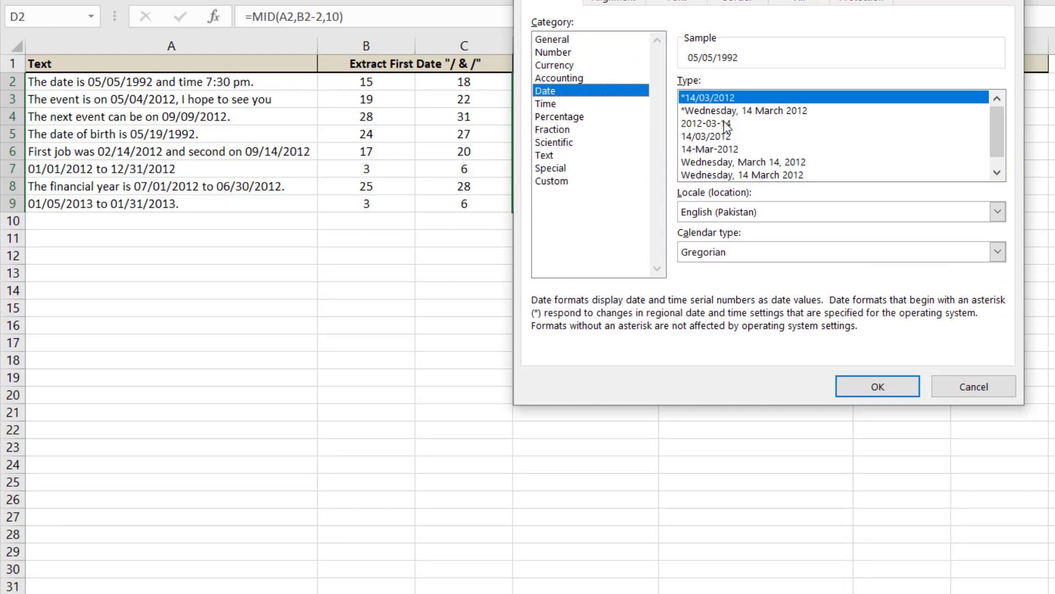
{"action": "left_click", "coordinate": [720, 148]}
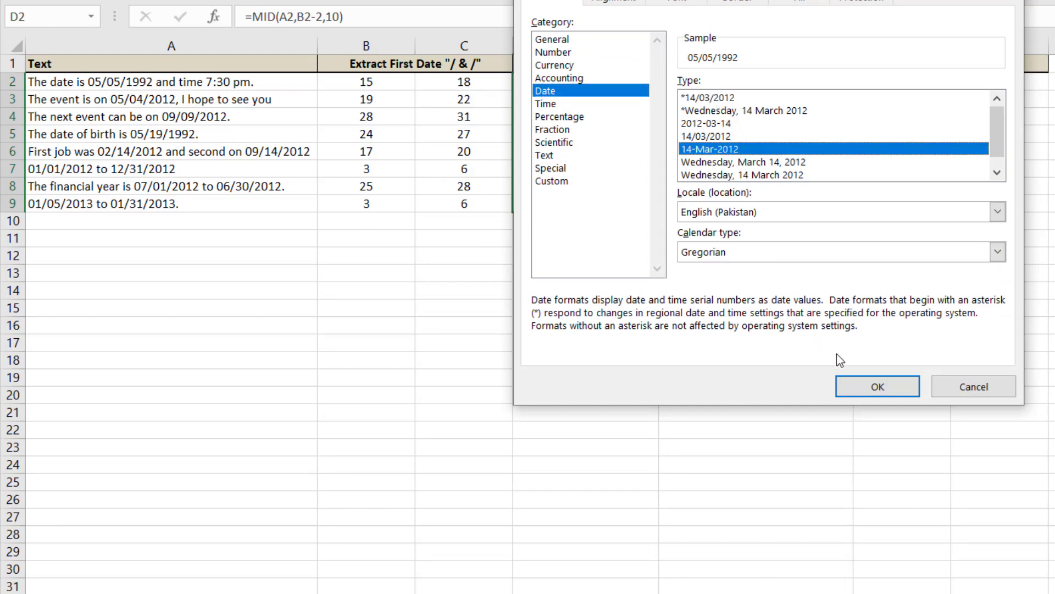
{"action": "left_click", "coordinate": [878, 385]}
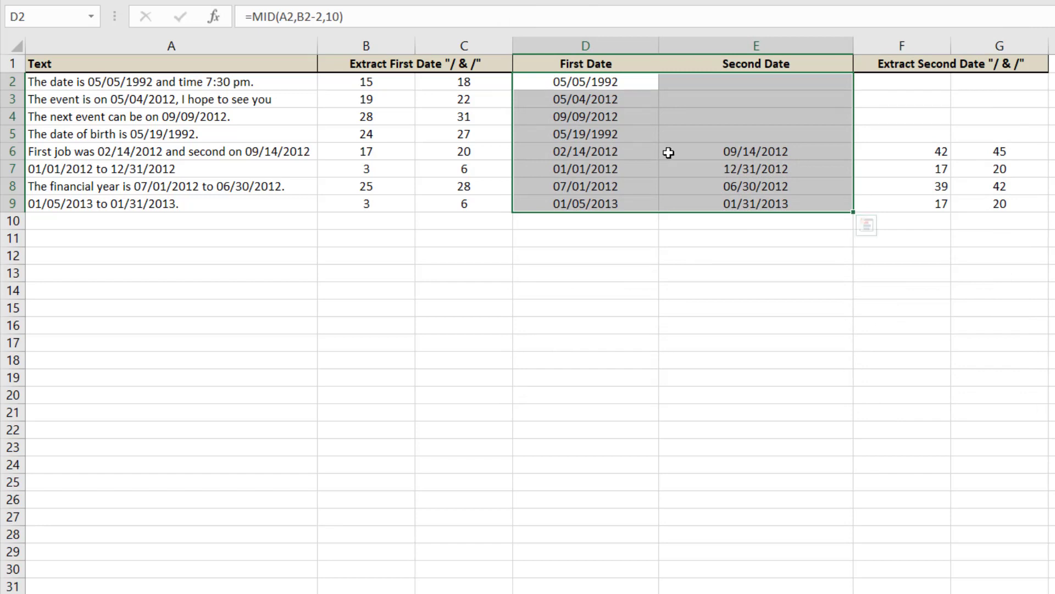
{"action": "mouse_move", "coordinate": [773, 194]}
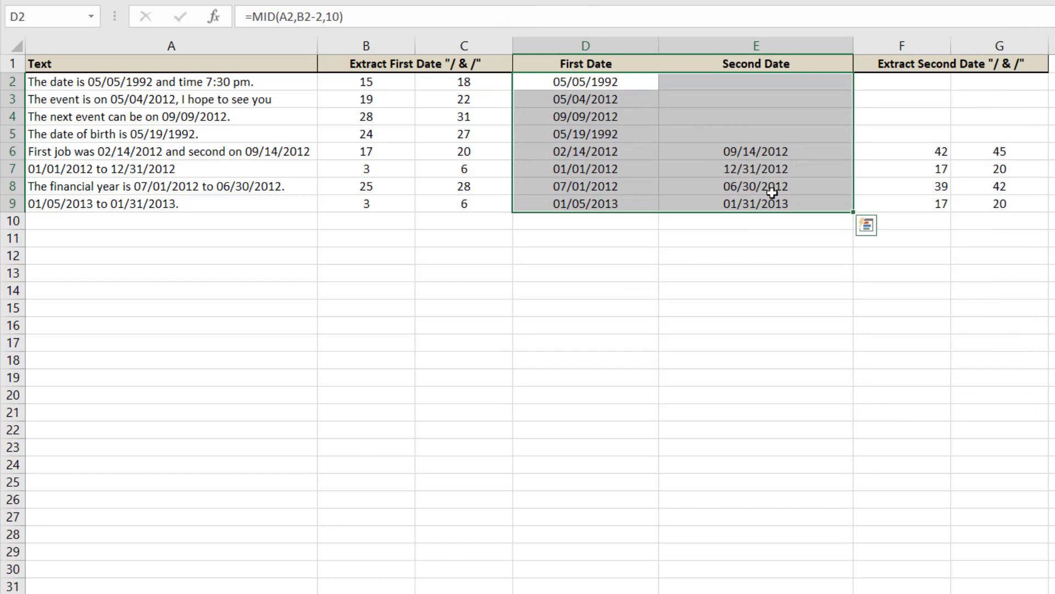
{"action": "left_click", "coordinate": [755, 151]}
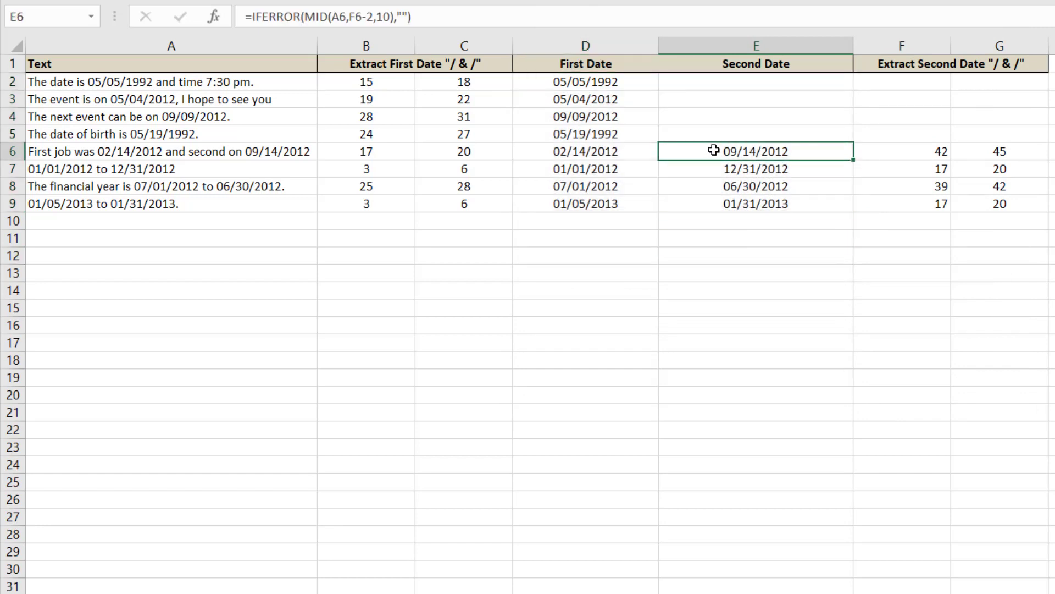
- Wrap D2's MID in TEXT with "dd-mmm-yyyy" so first dates show as 05-May-1992
{"action": "left_click", "coordinate": [755, 204]}
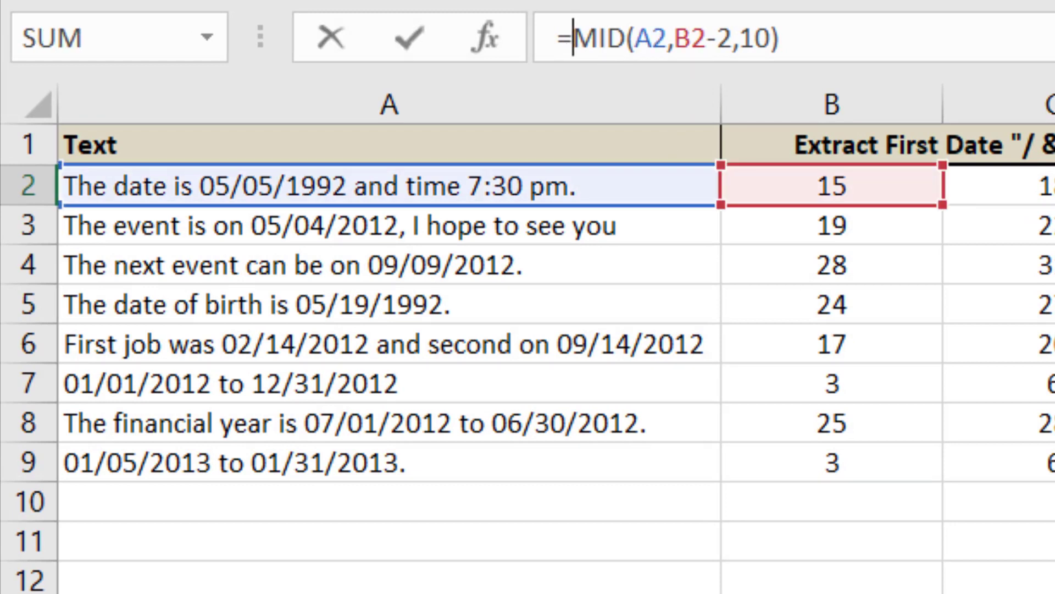
{"action": "type", "text": "text("}
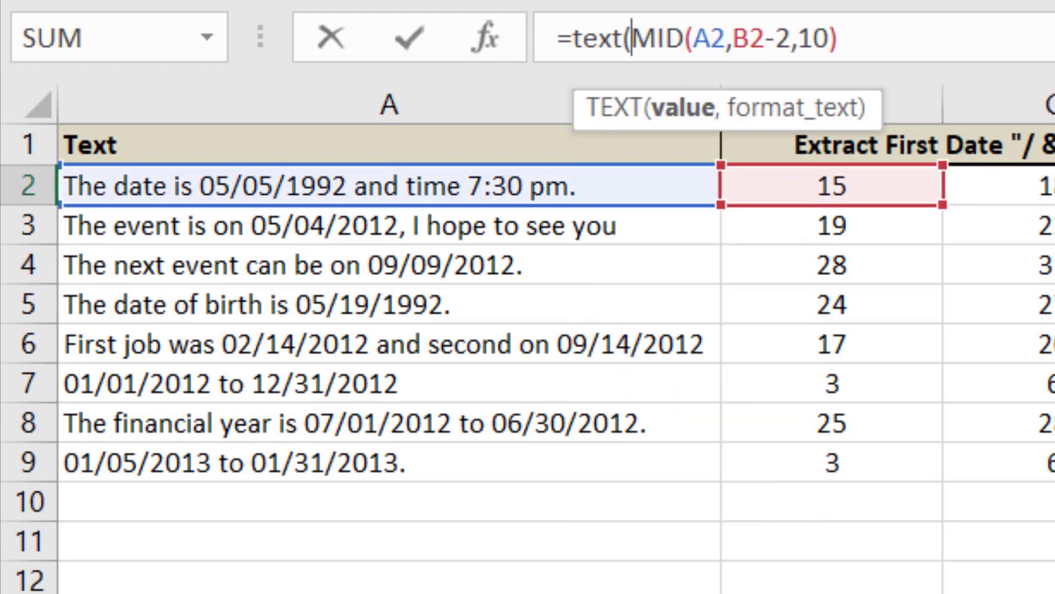
{"action": "type", "text": "),"}
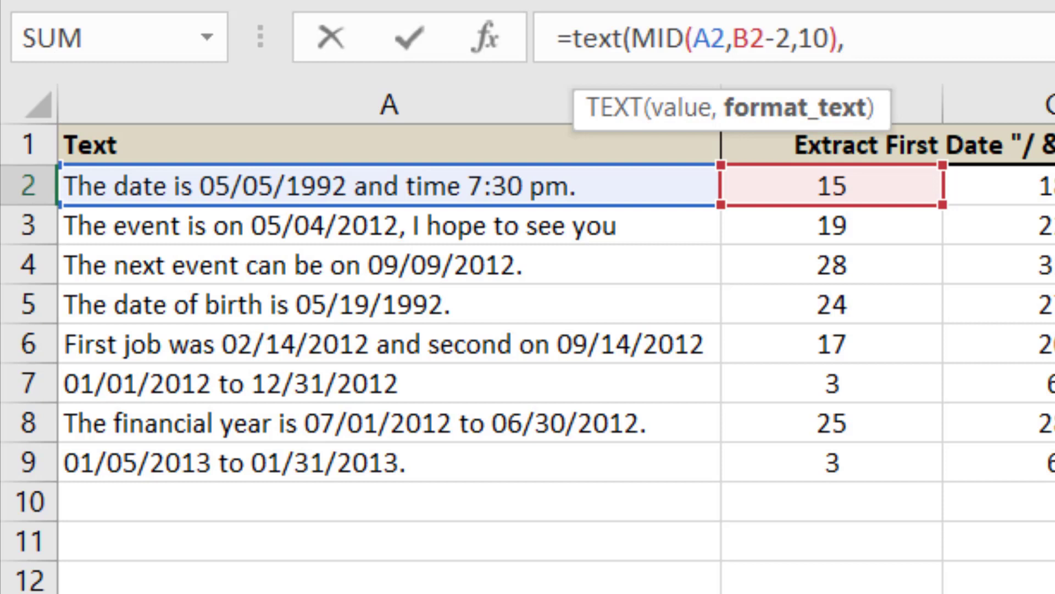
{"action": "type", "text": "\"\")"}
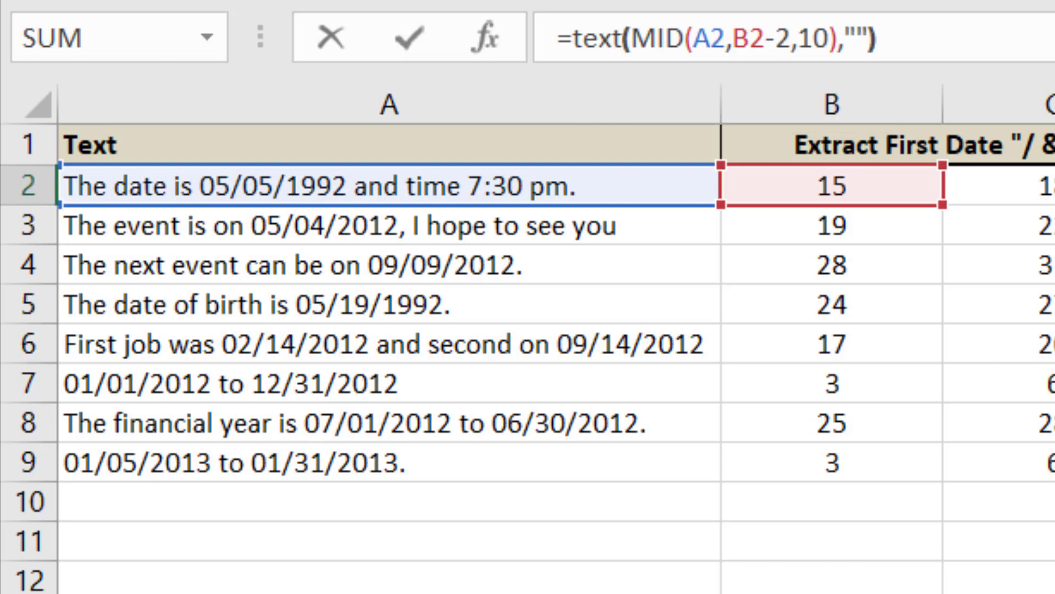
{"action": "type", "text": "dd-"}
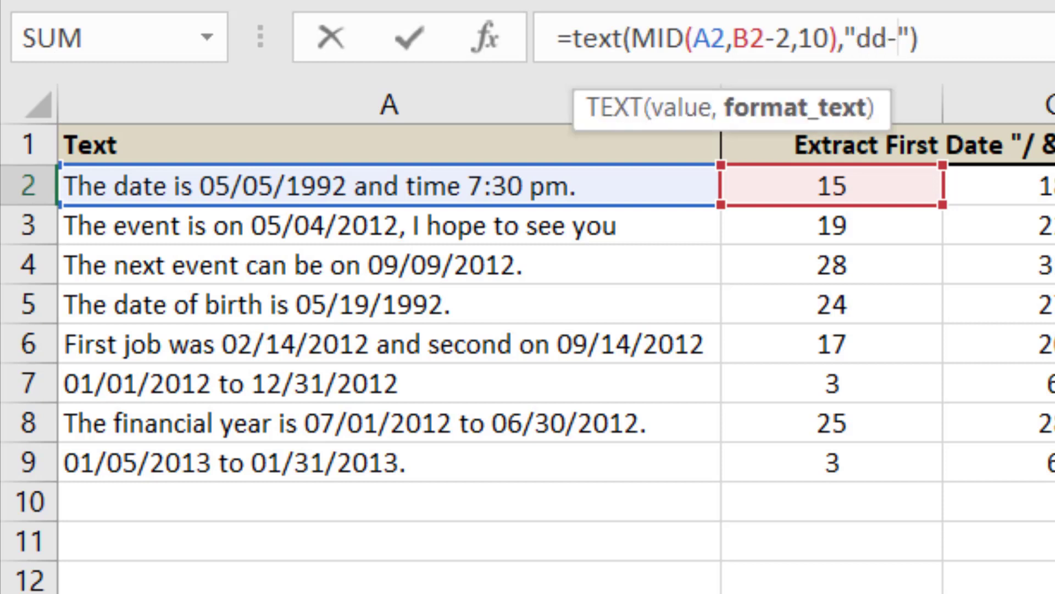
{"action": "type", "text": "mmm"}
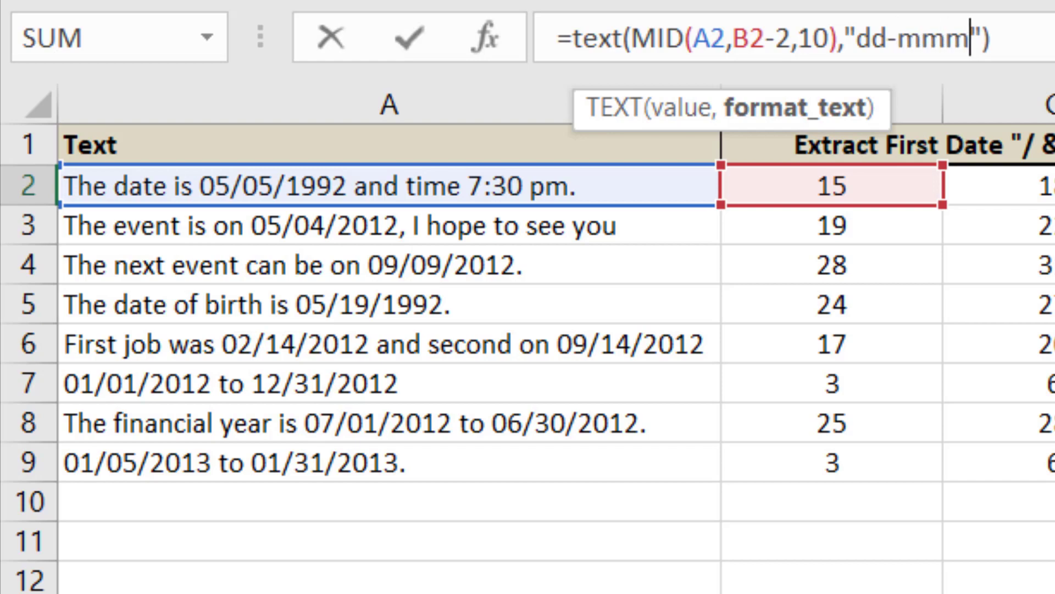
{"action": "type", "text": "-yyyy"}
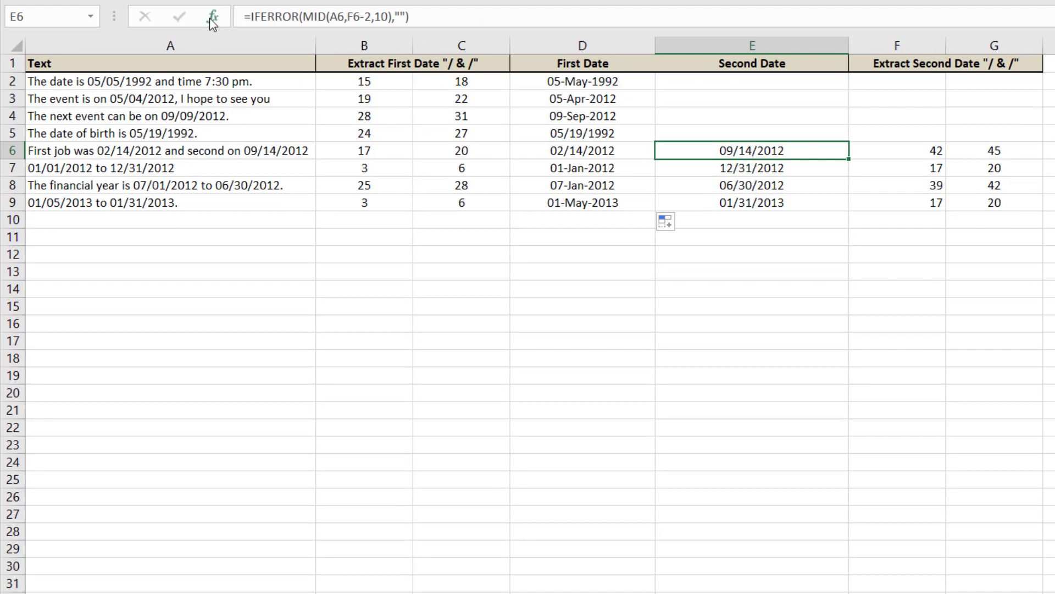
{"action": "mouse_move", "coordinate": [307, 16]}
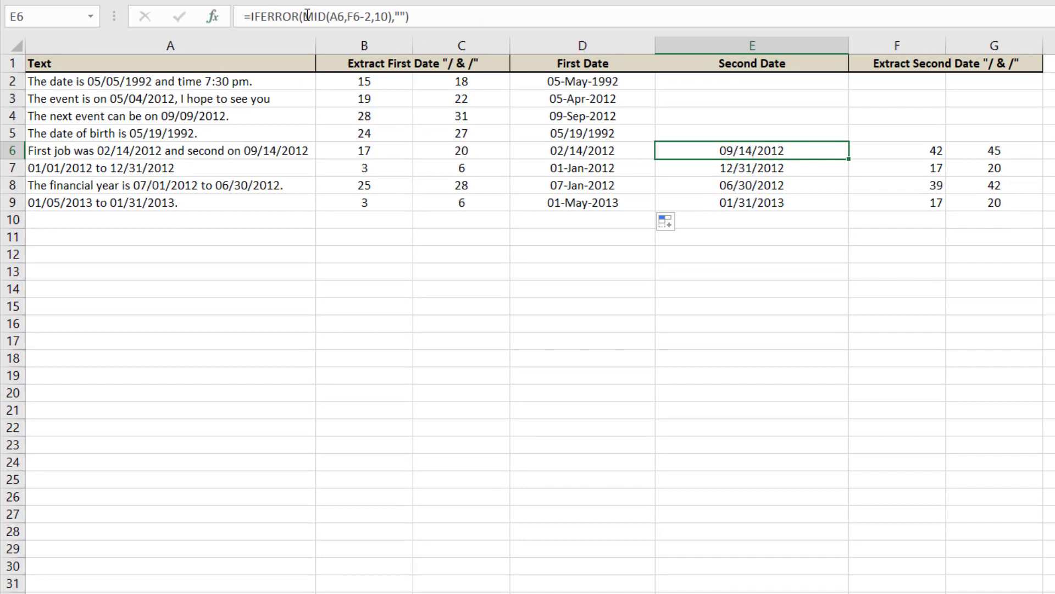